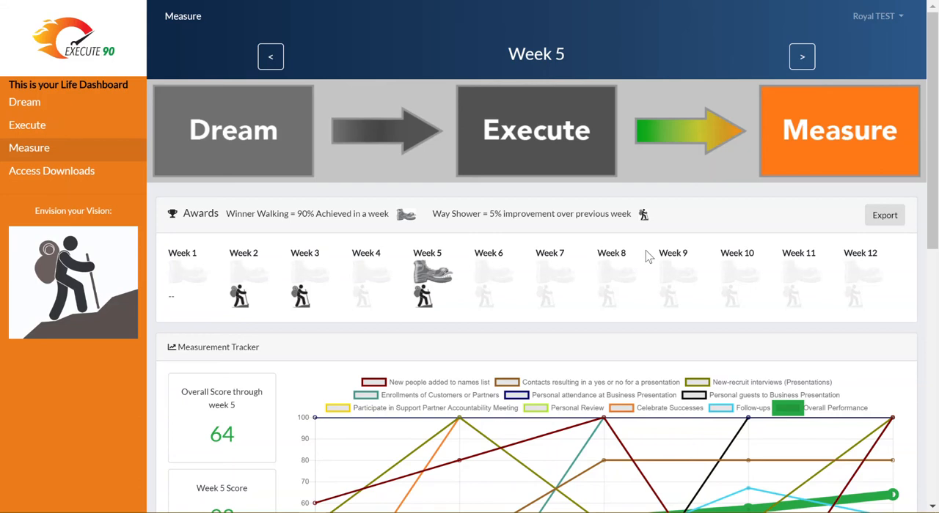
pyautogui.moveTo(695, 259)
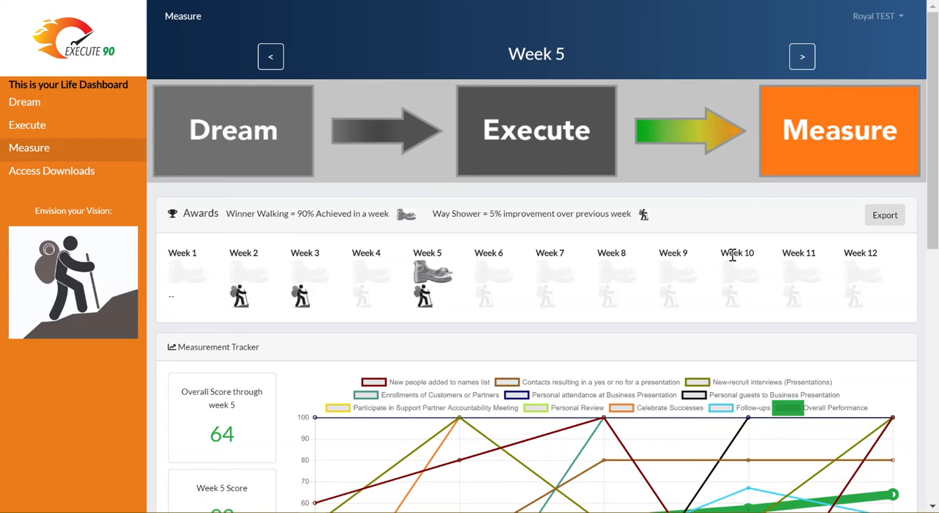
pyautogui.moveTo(834, 150)
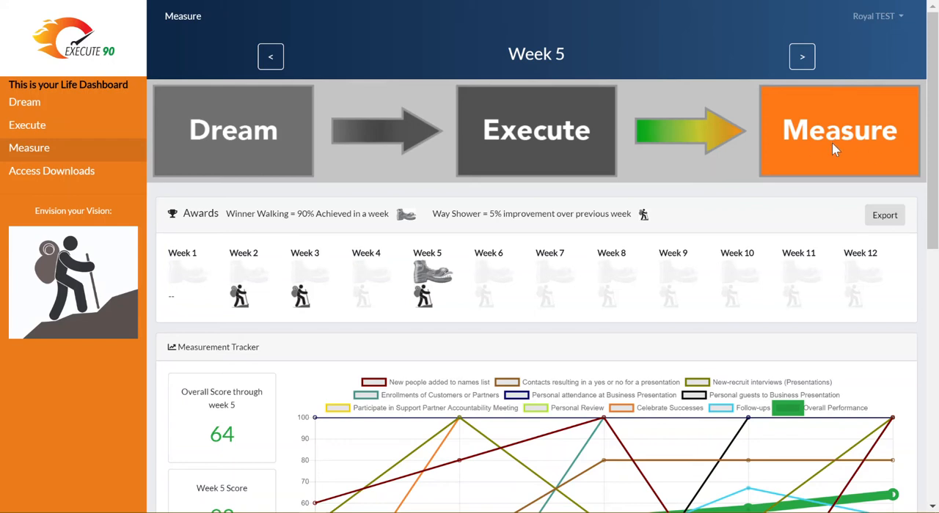
pyautogui.moveTo(188, 149)
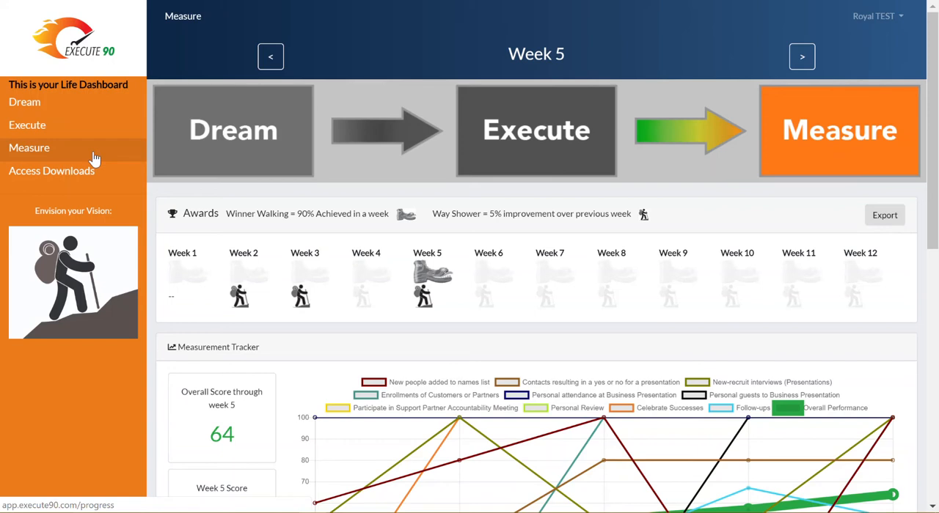
pyautogui.moveTo(255, 187)
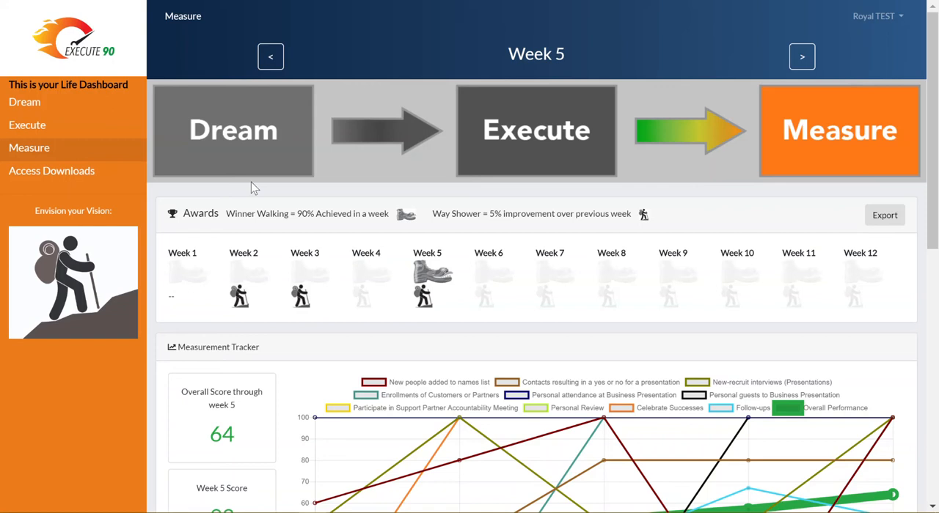
pyautogui.moveTo(370, 214)
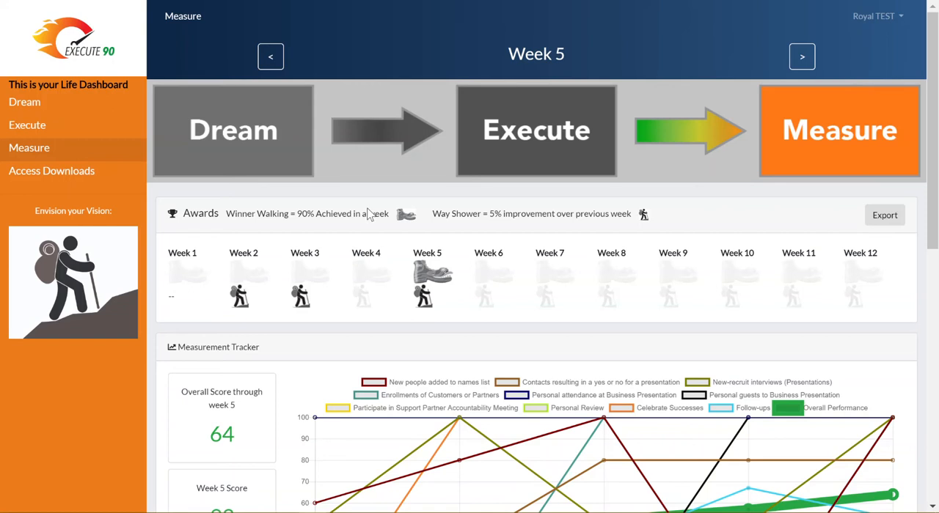
pyautogui.moveTo(270, 56)
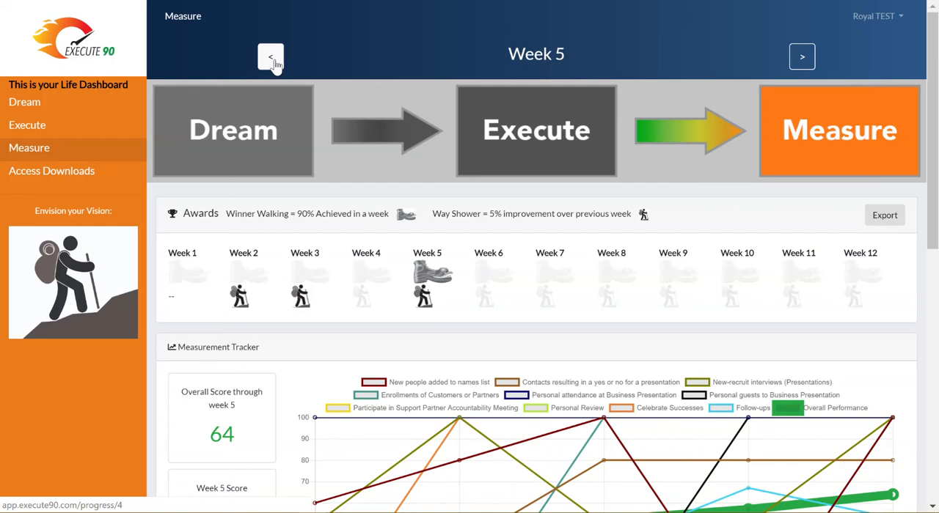
# - Step the week selector back to Week 2, then forward again to the Week 5 results
pyautogui.click(270, 56)
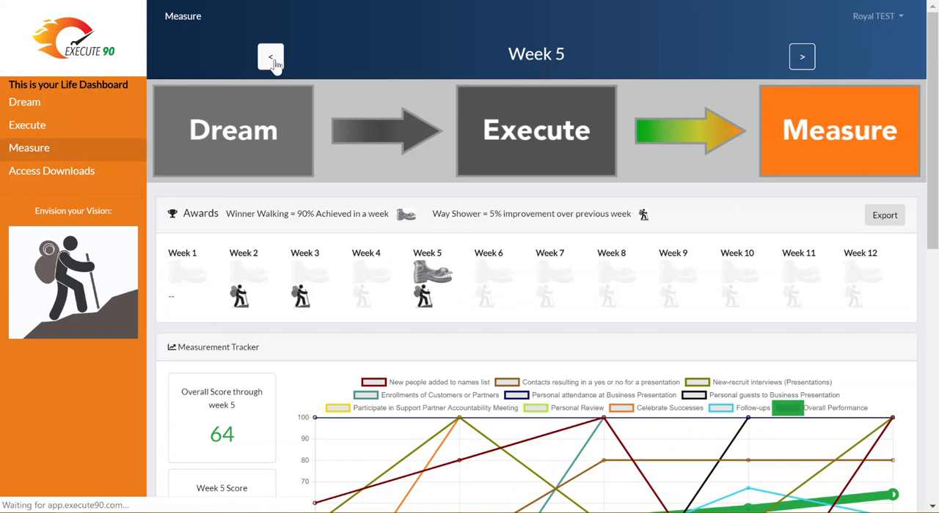
pyautogui.click(270, 58)
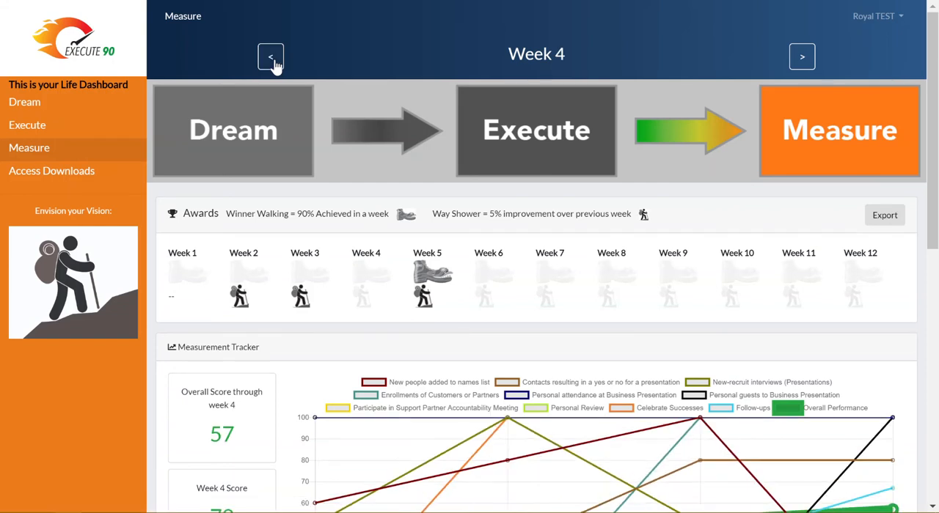
pyautogui.click(270, 58)
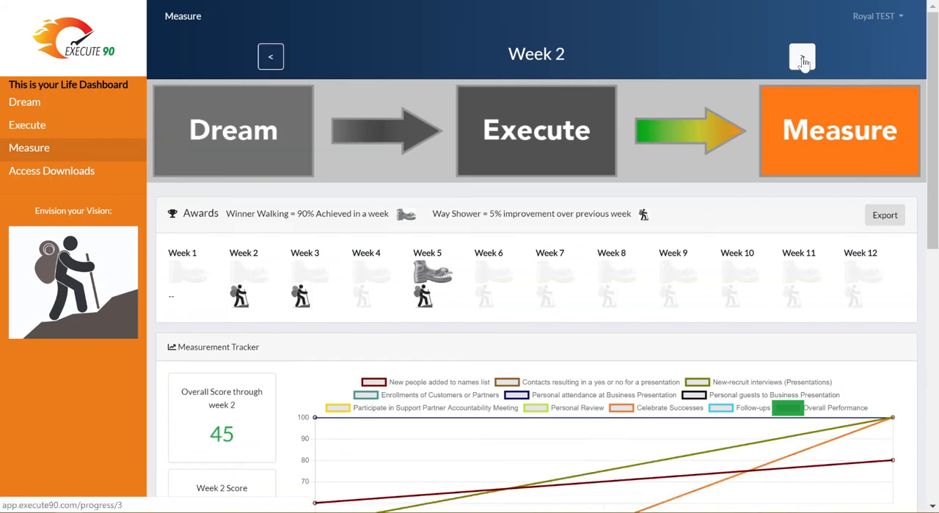
pyautogui.click(801, 55)
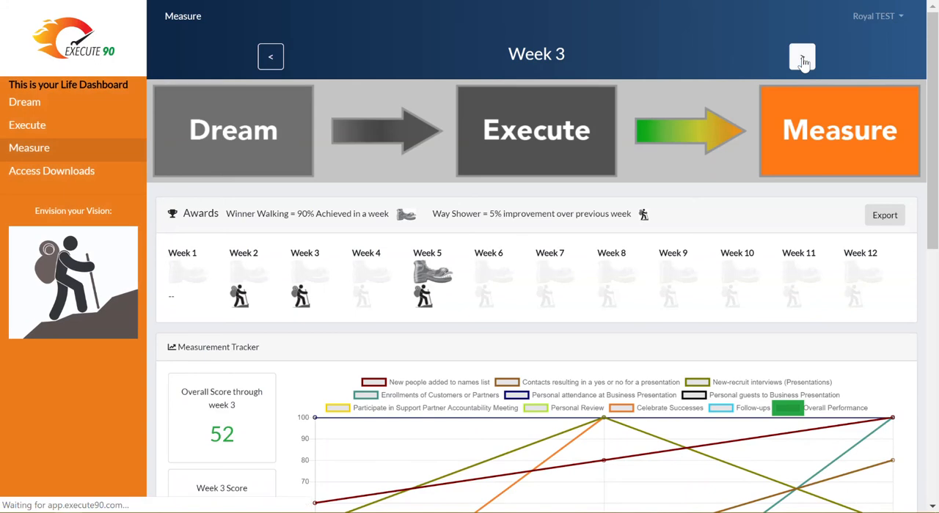
pyautogui.click(801, 55)
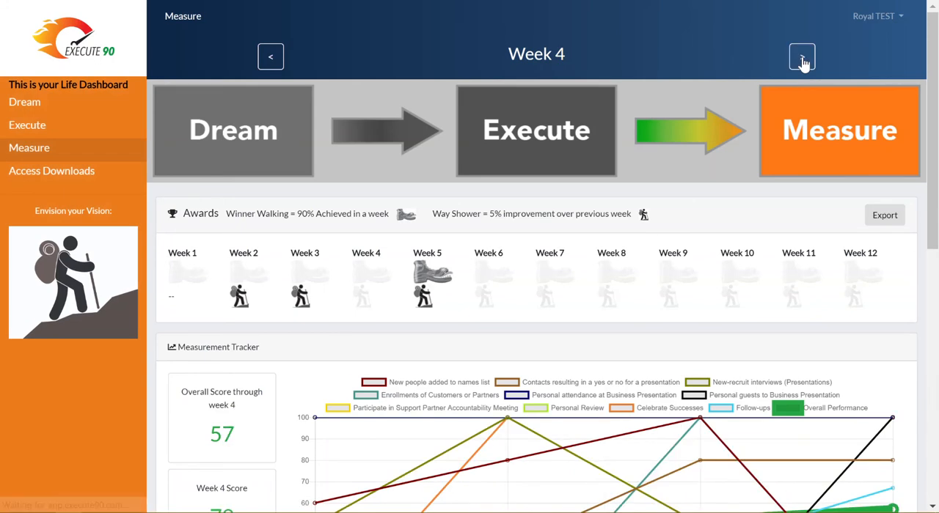
pyautogui.click(801, 55)
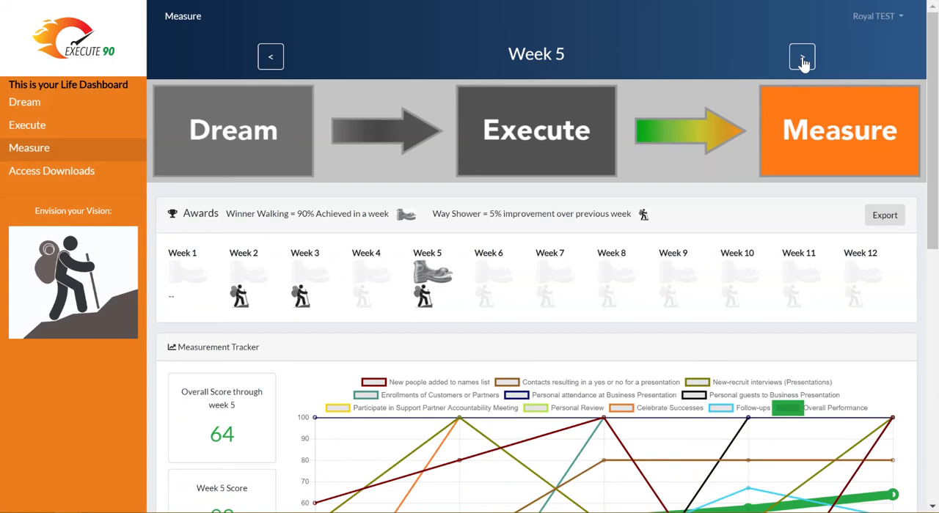
pyautogui.scroll(-3)
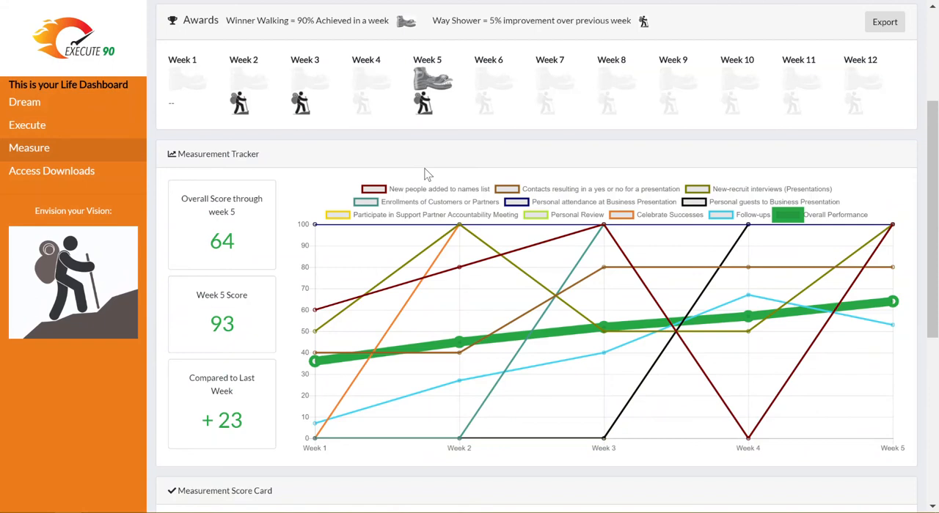
pyautogui.moveTo(424, 182)
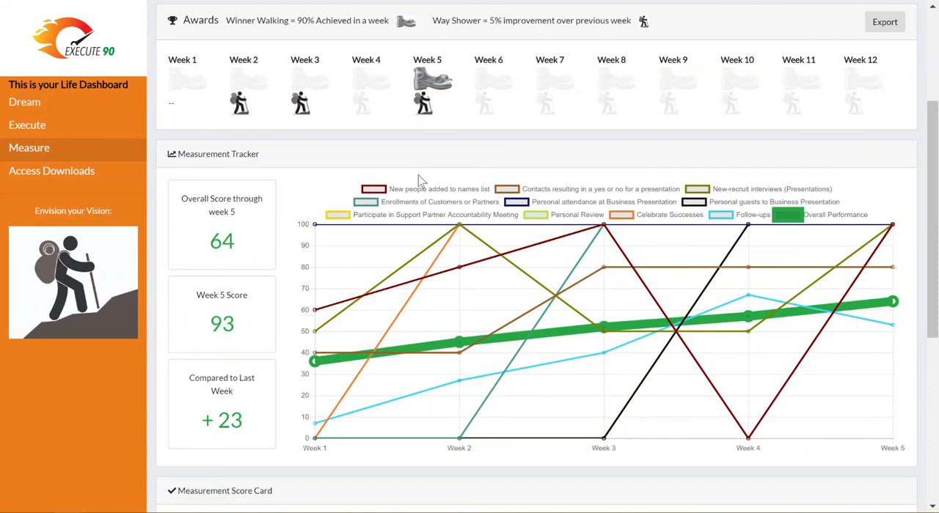
pyautogui.moveTo(552, 352)
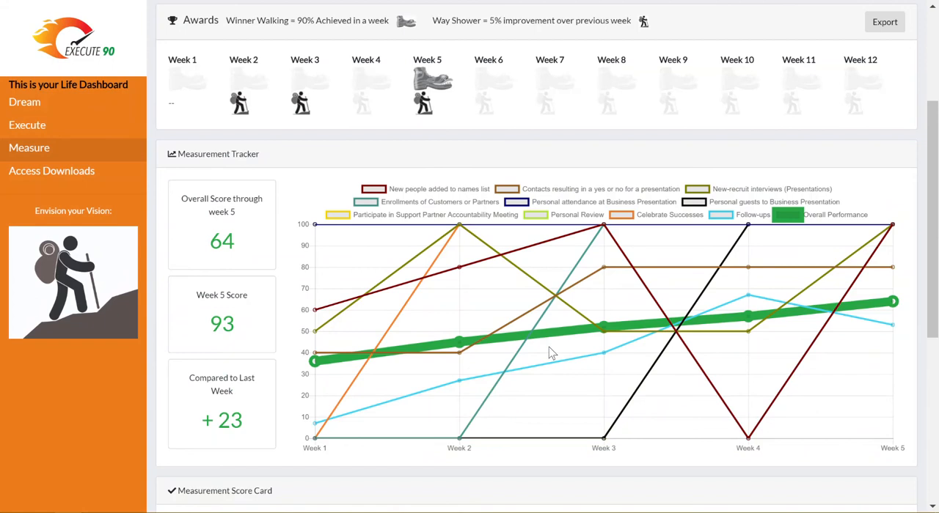
pyautogui.moveTo(429, 418)
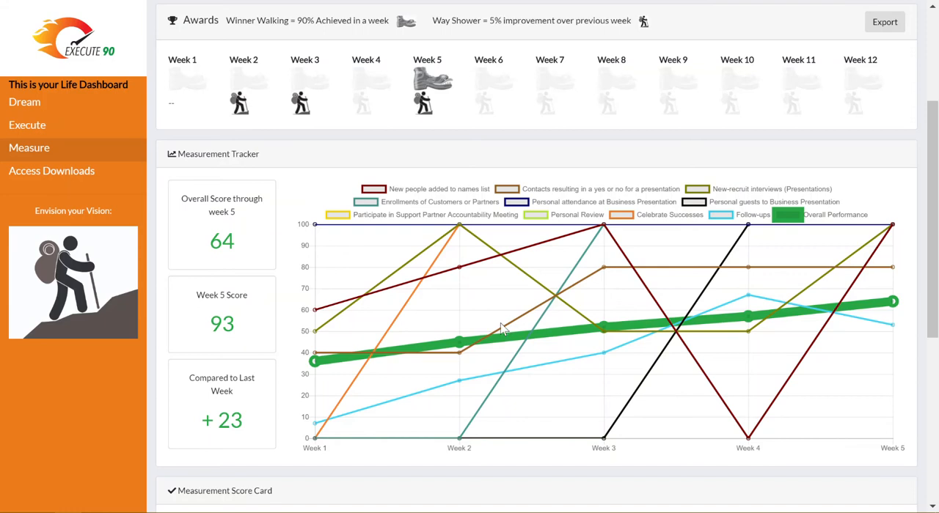
pyautogui.moveTo(507, 326)
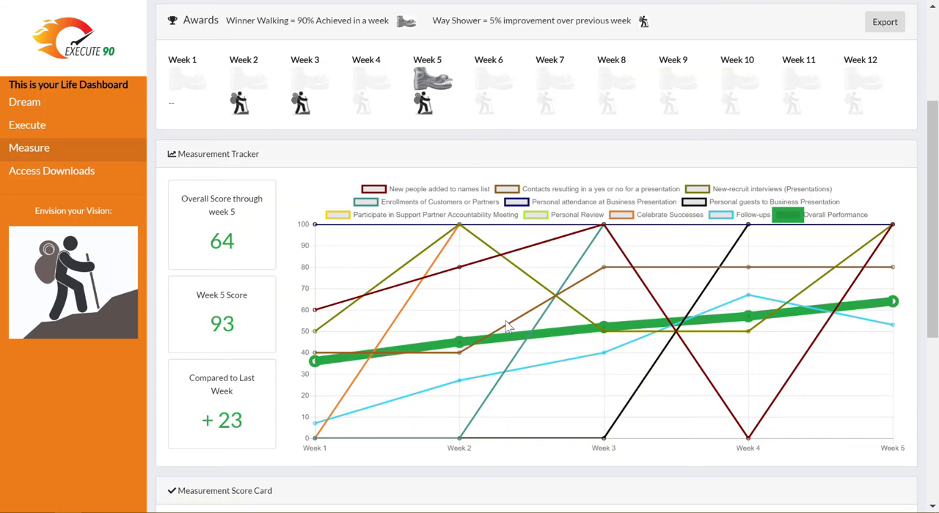
pyautogui.moveTo(542, 413)
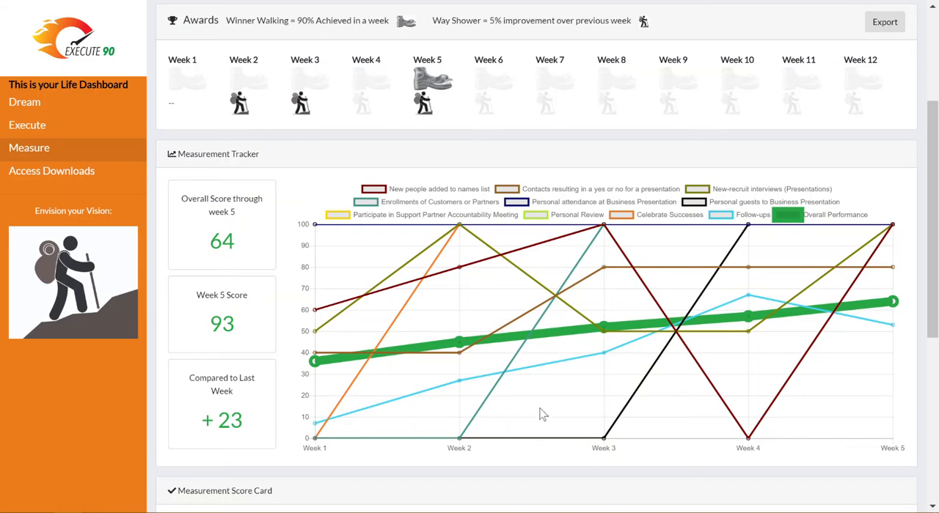
pyautogui.moveTo(730, 393)
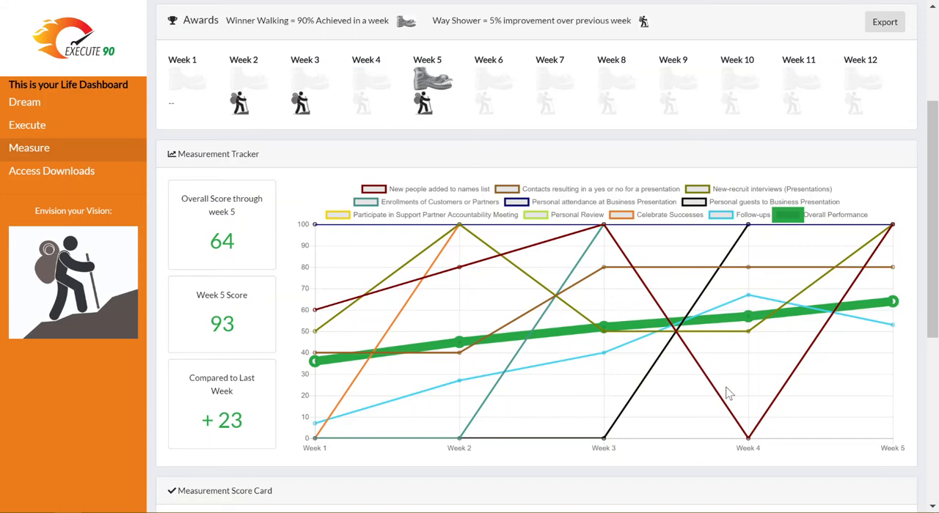
pyautogui.moveTo(517, 376)
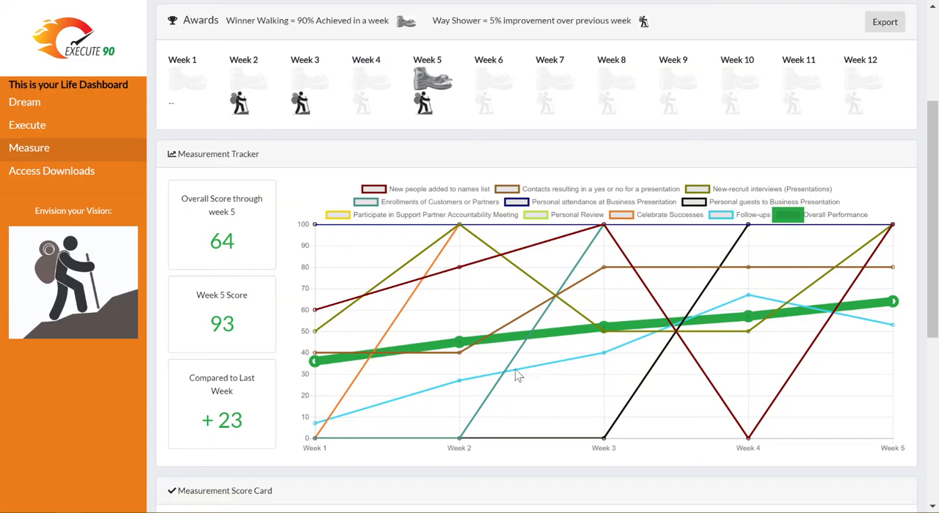
pyautogui.moveTo(349, 374)
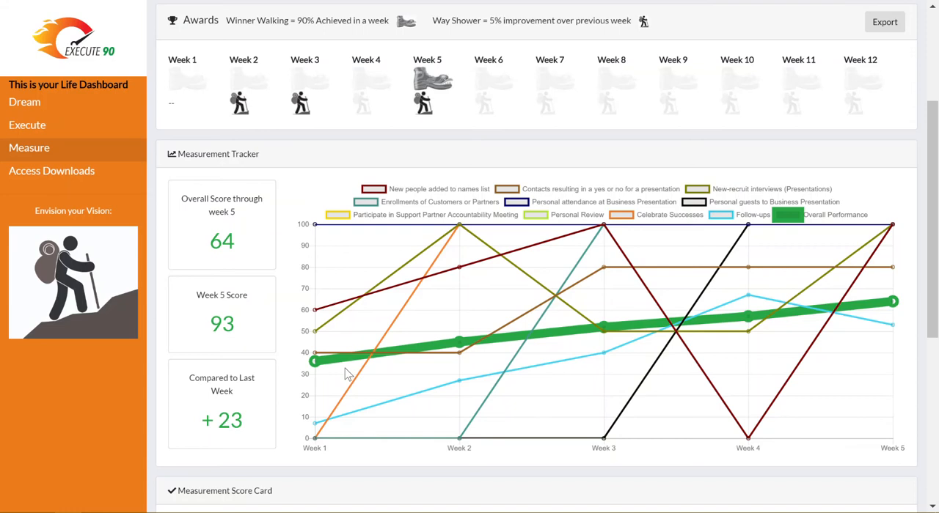
pyautogui.moveTo(358, 373)
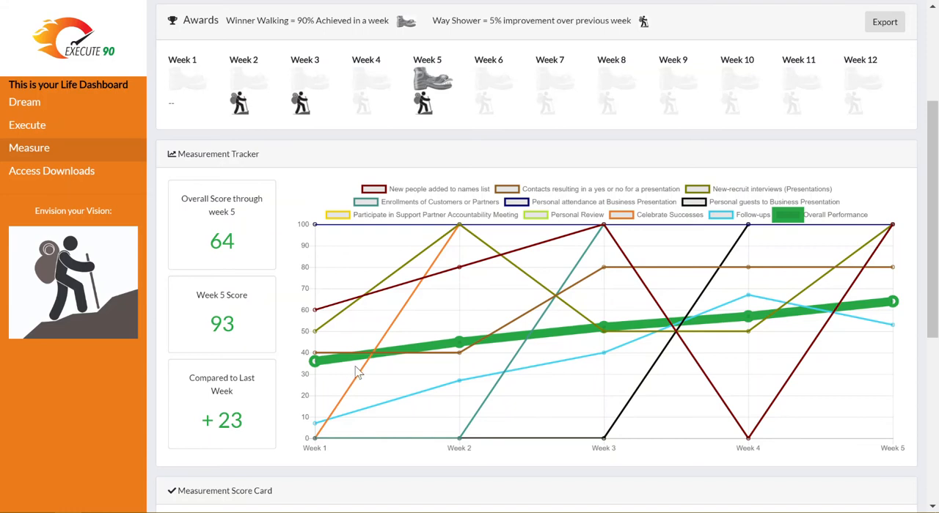
pyautogui.moveTo(506, 345)
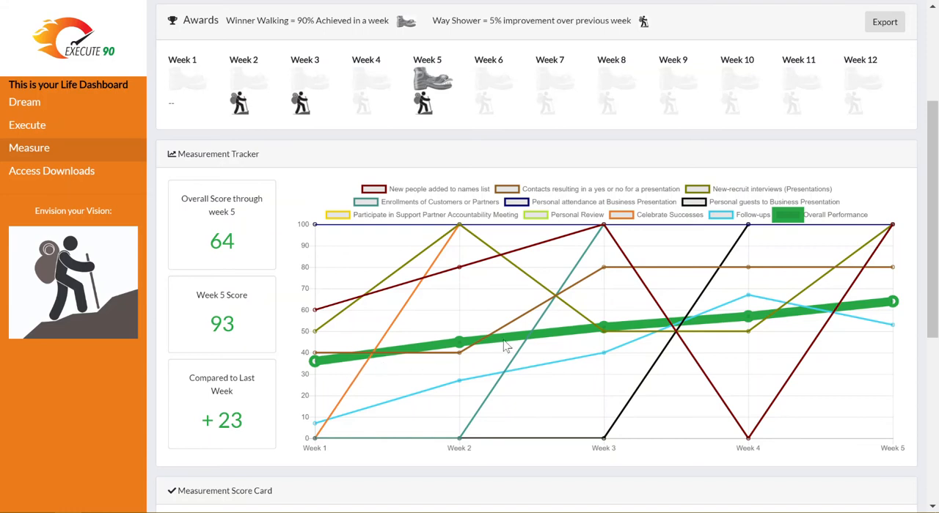
pyautogui.moveTo(570, 333)
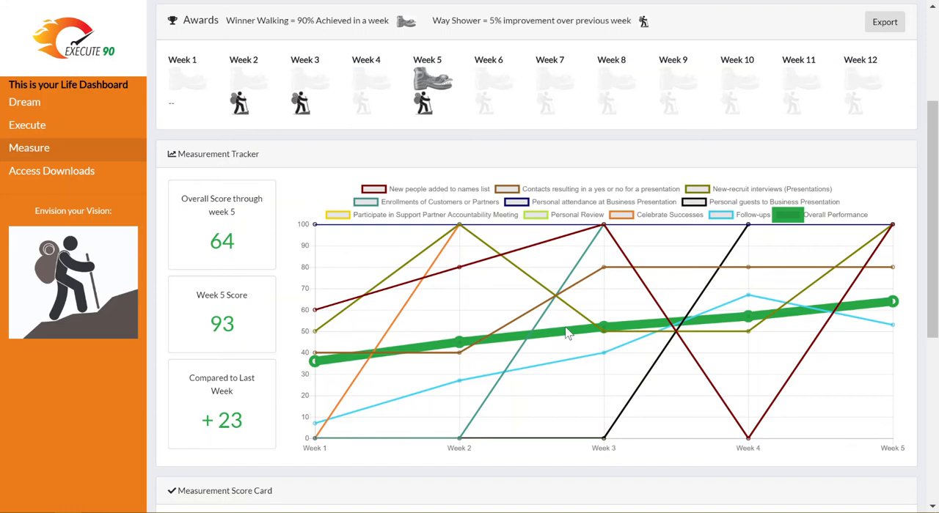
pyautogui.moveTo(622, 335)
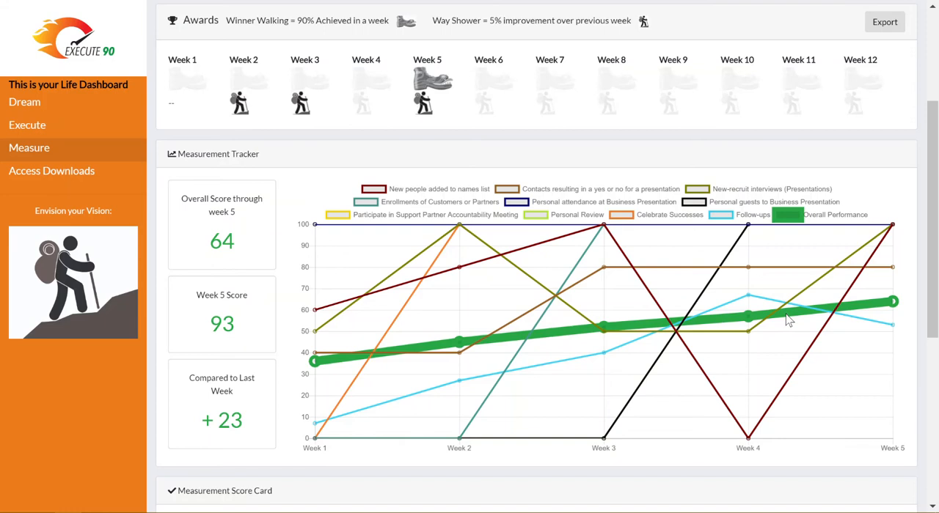
pyautogui.moveTo(776, 323)
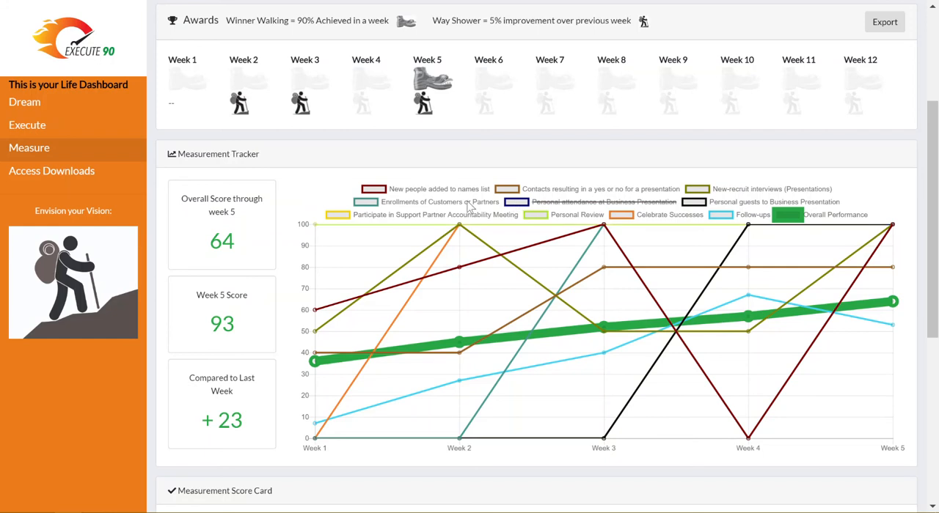
# - Hide and restore the 'New people added to names list' series and highlight the +23 change from last week
pyautogui.click(365, 202)
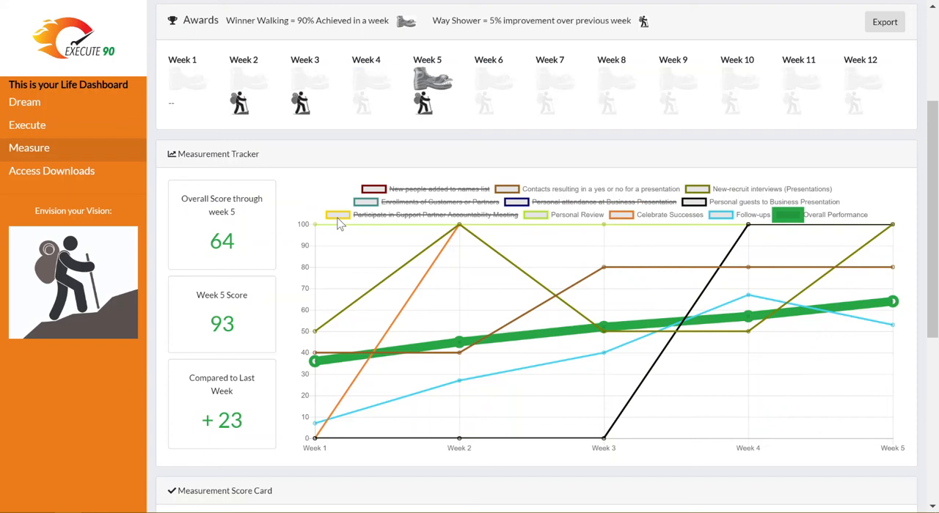
pyautogui.moveTo(631, 220)
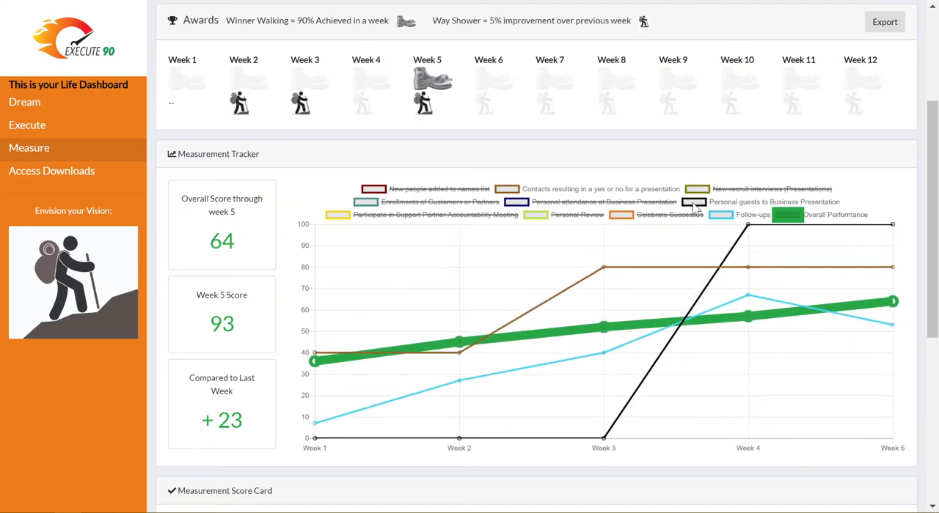
pyautogui.moveTo(783, 258)
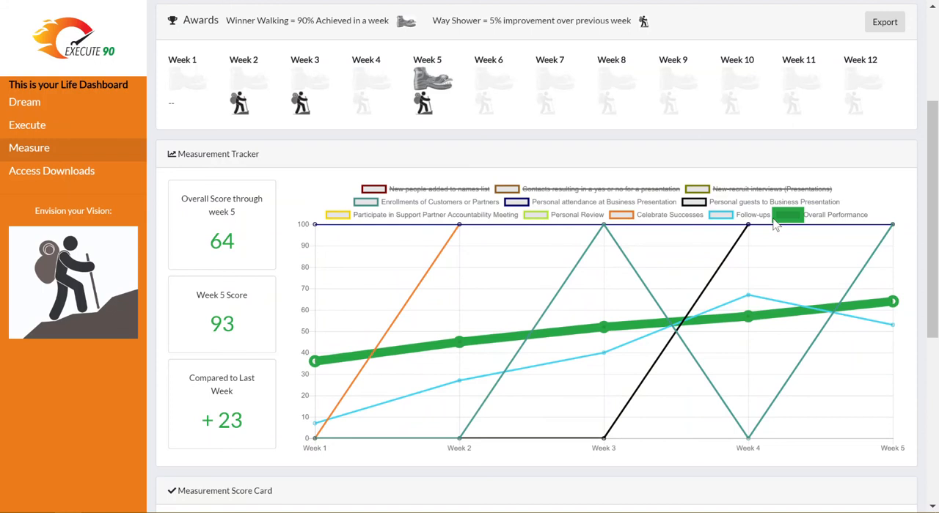
pyautogui.click(786, 214)
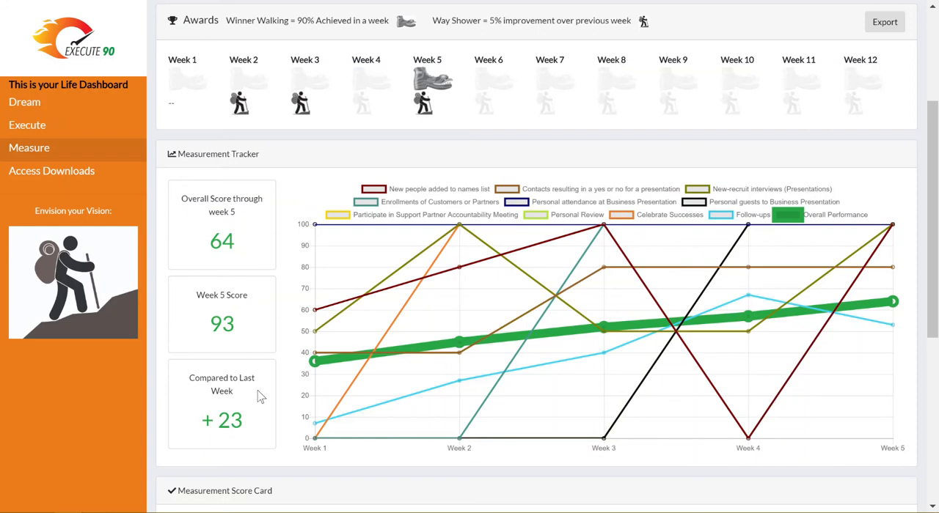
pyautogui.moveTo(238, 389)
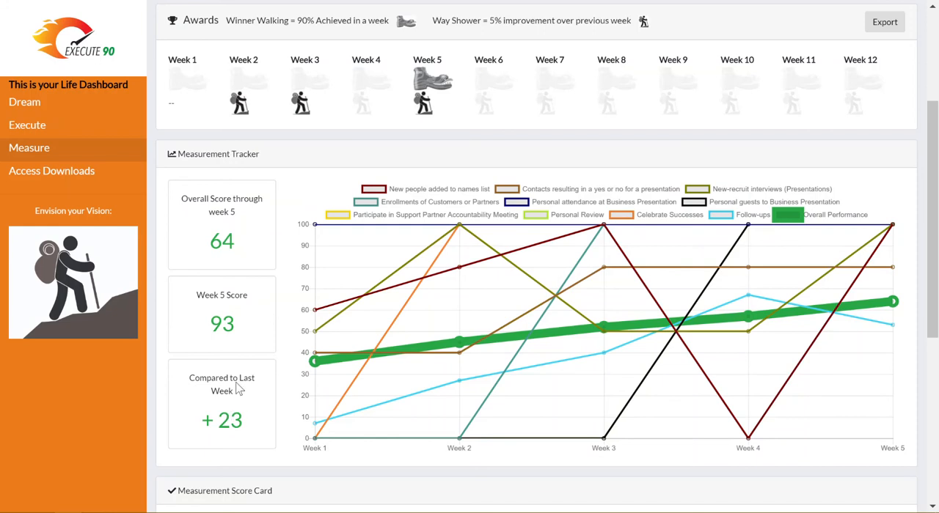
pyautogui.moveTo(255, 258)
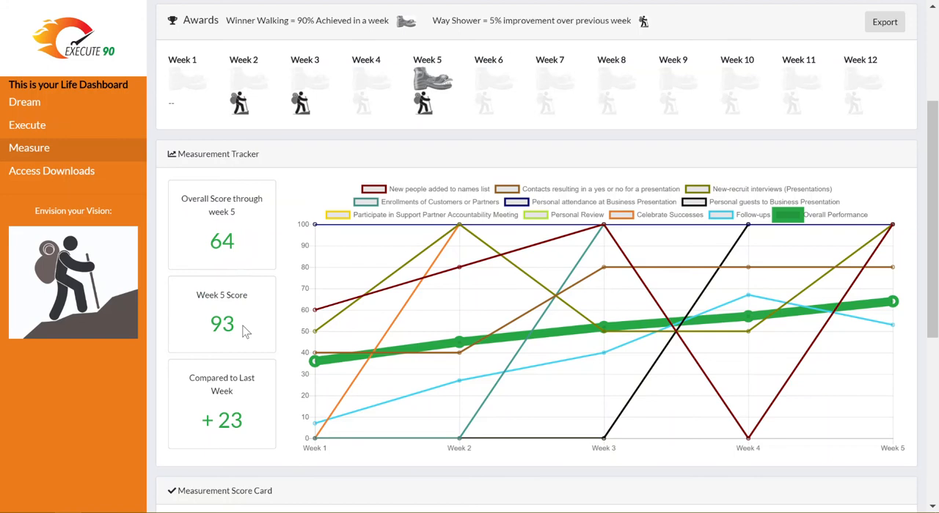
pyautogui.moveTo(226, 383)
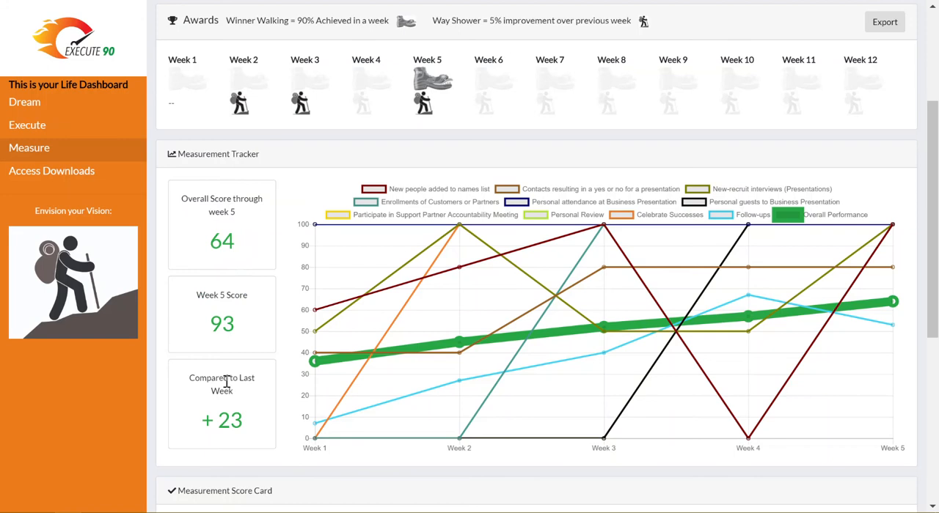
pyautogui.doubleClick(221, 420)
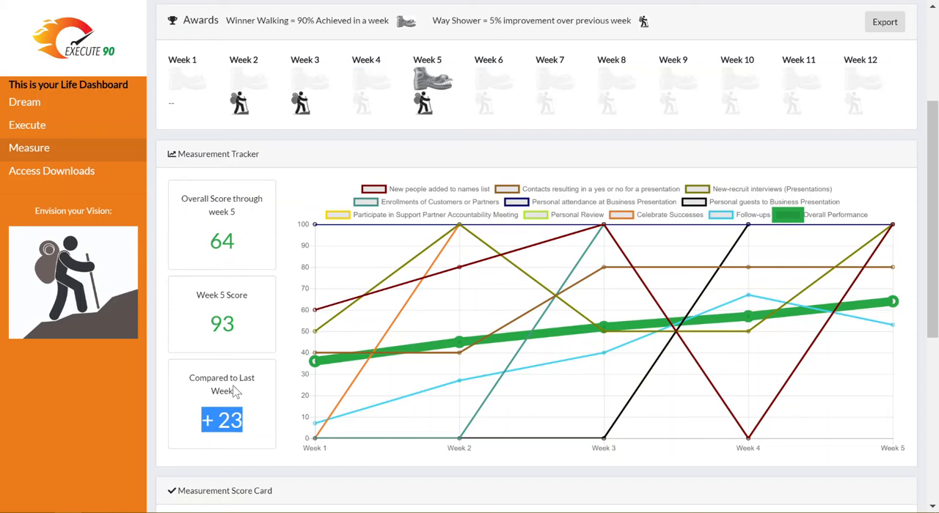
pyautogui.scroll(-3)
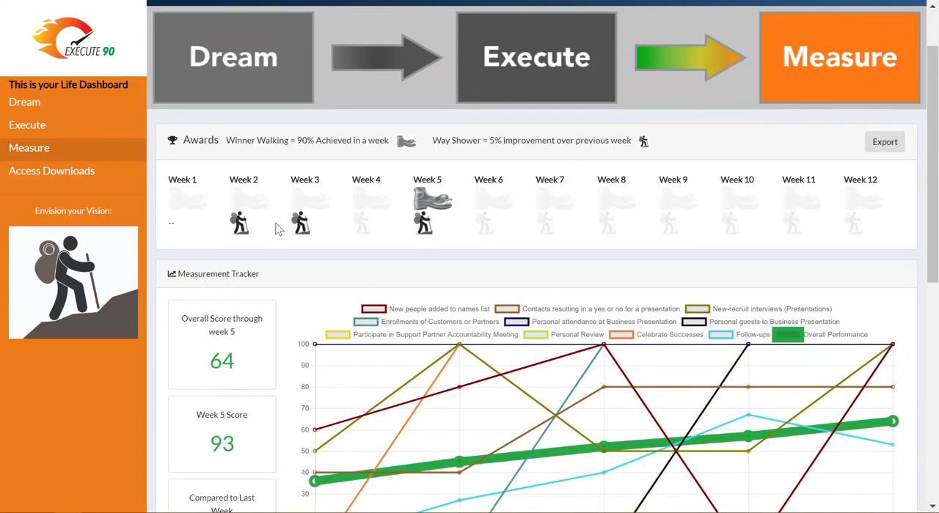
pyautogui.moveTo(302, 208)
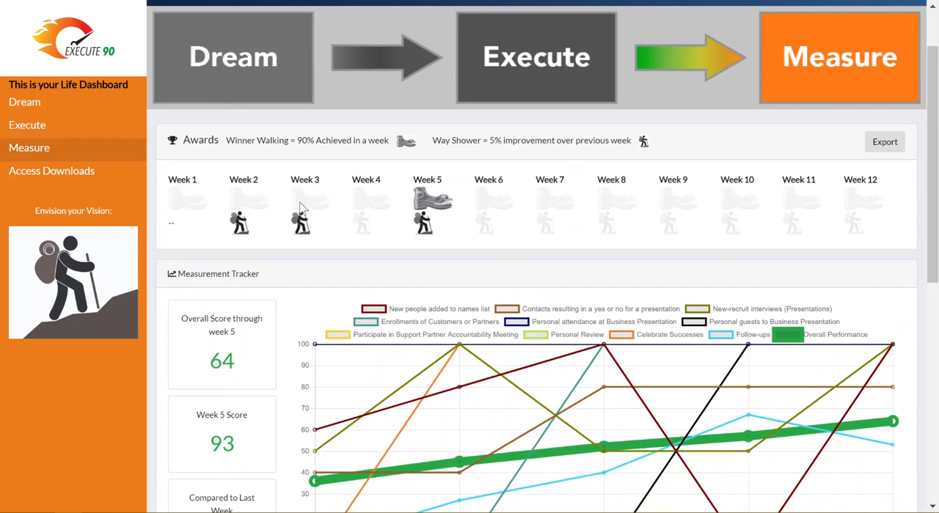
# - Highlight the Winner Walking award's 90% rule, then check tracker points for Follow-ups at 40, 67 and 53
pyautogui.moveTo(301, 140); pyautogui.dragTo(385, 141)
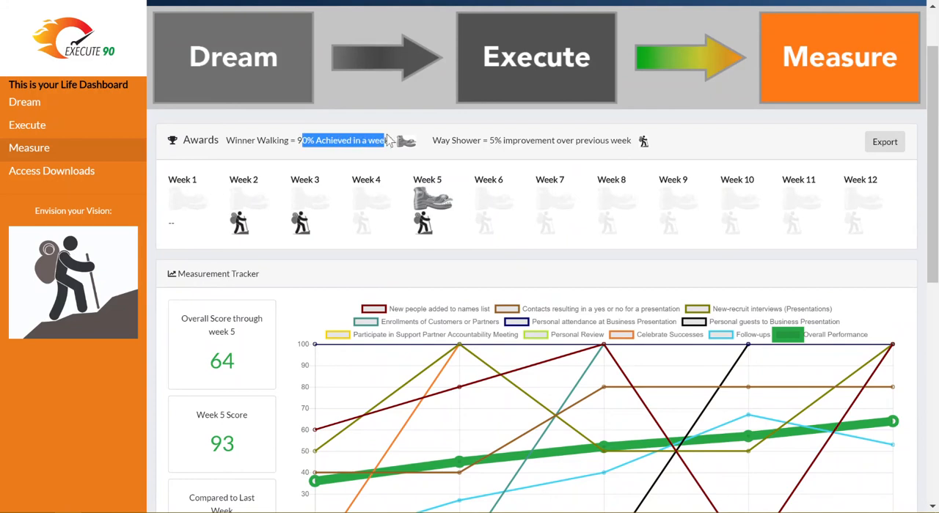
pyautogui.moveTo(396, 169)
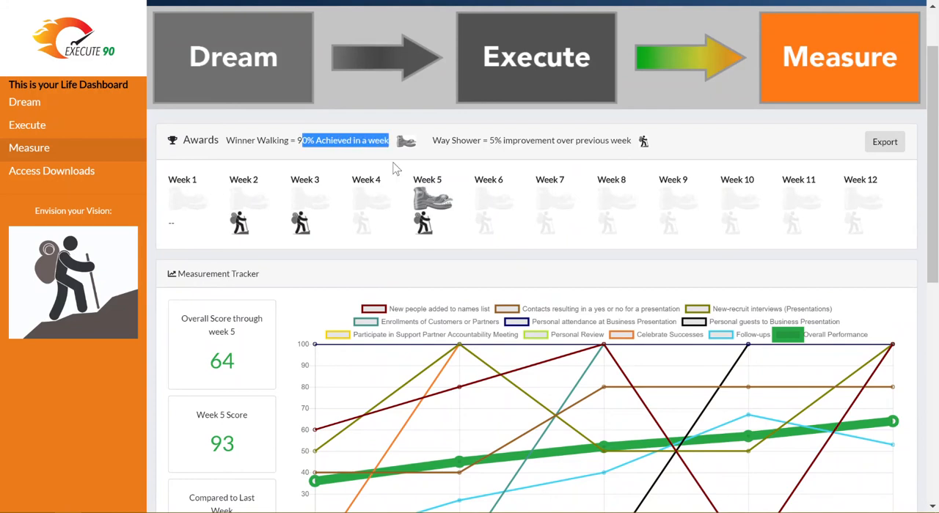
pyautogui.moveTo(394, 173)
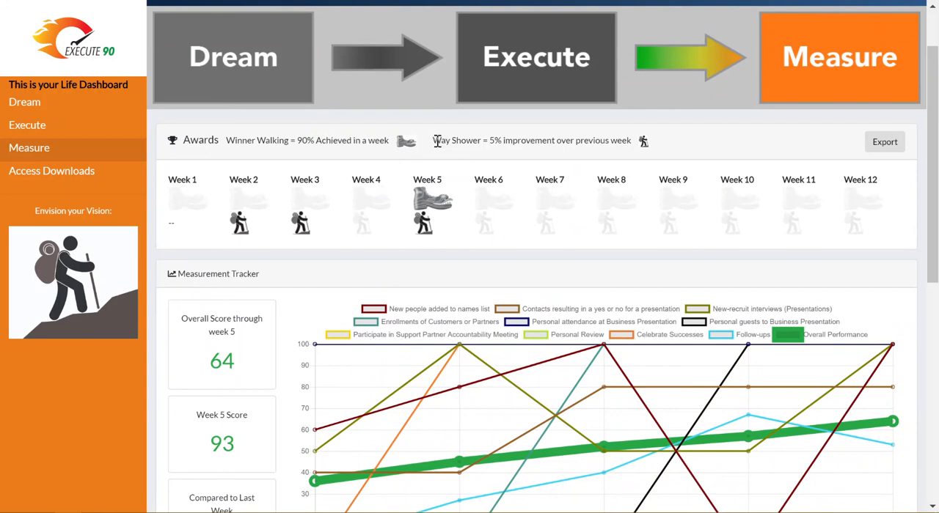
pyautogui.moveTo(228, 233)
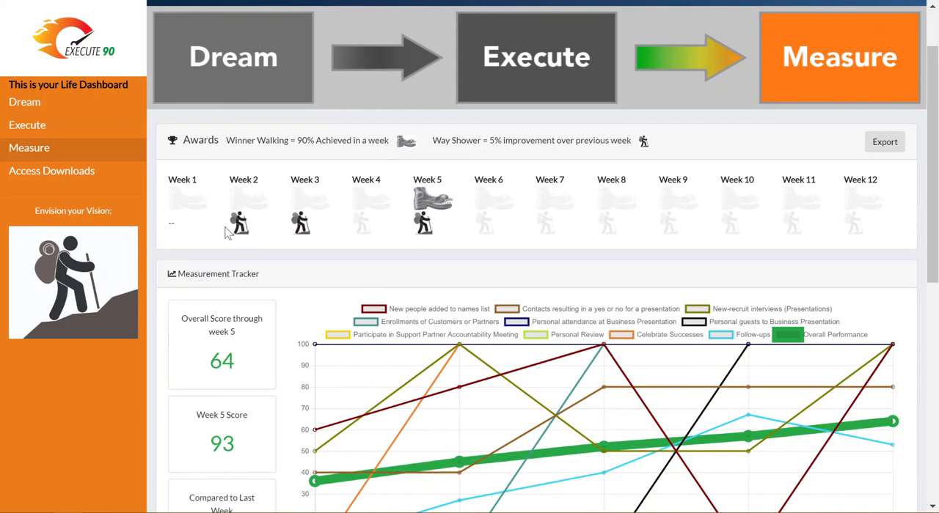
pyautogui.moveTo(249, 233)
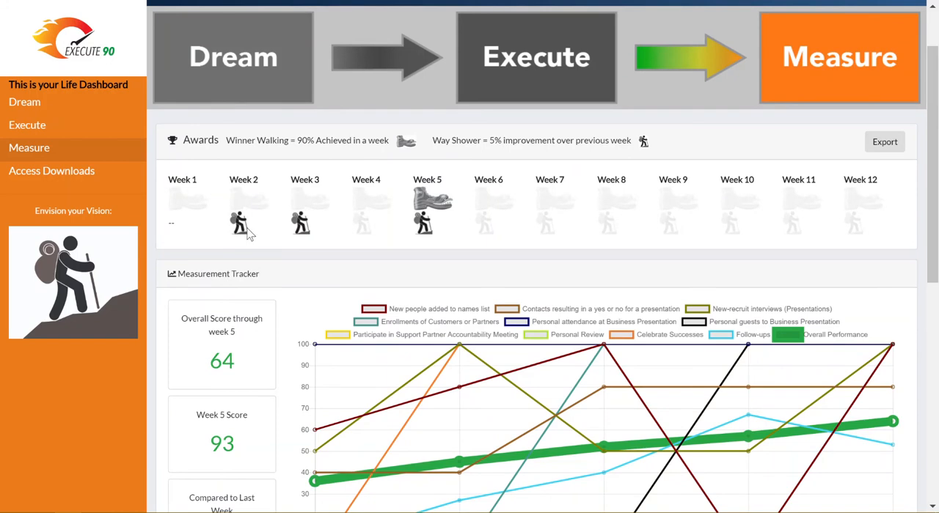
pyautogui.moveTo(351, 242)
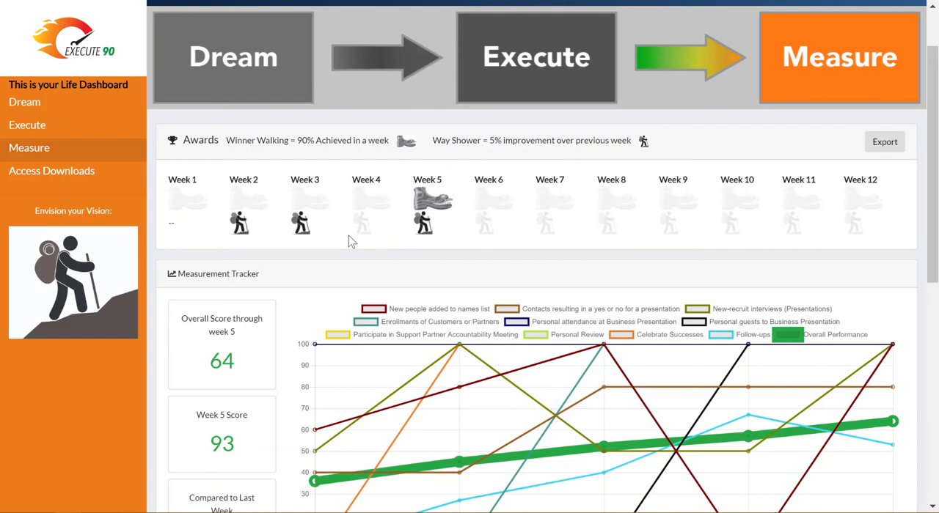
pyautogui.moveTo(334, 248)
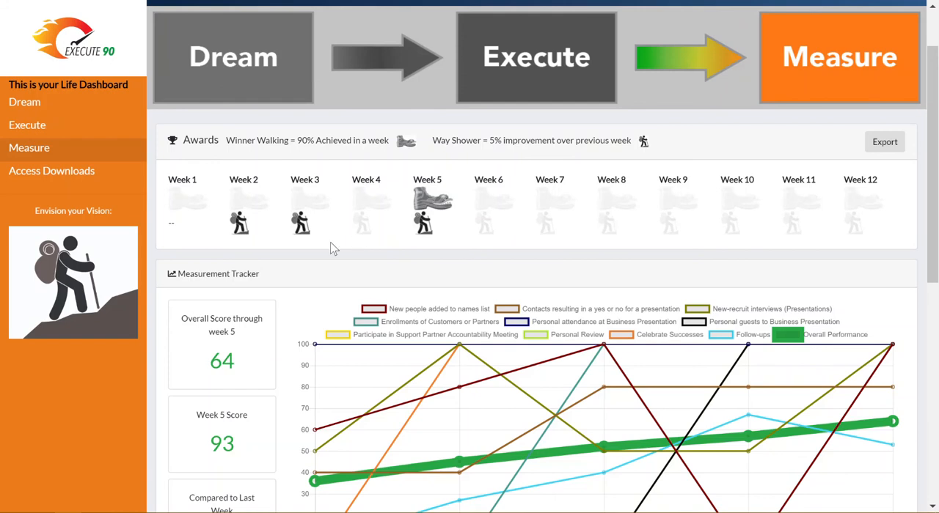
pyautogui.moveTo(253, 236)
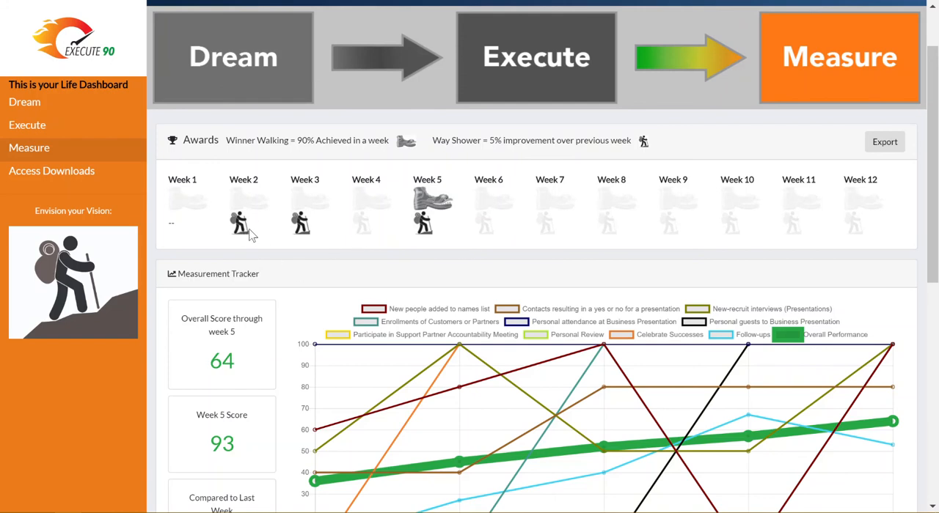
pyautogui.moveTo(305, 223)
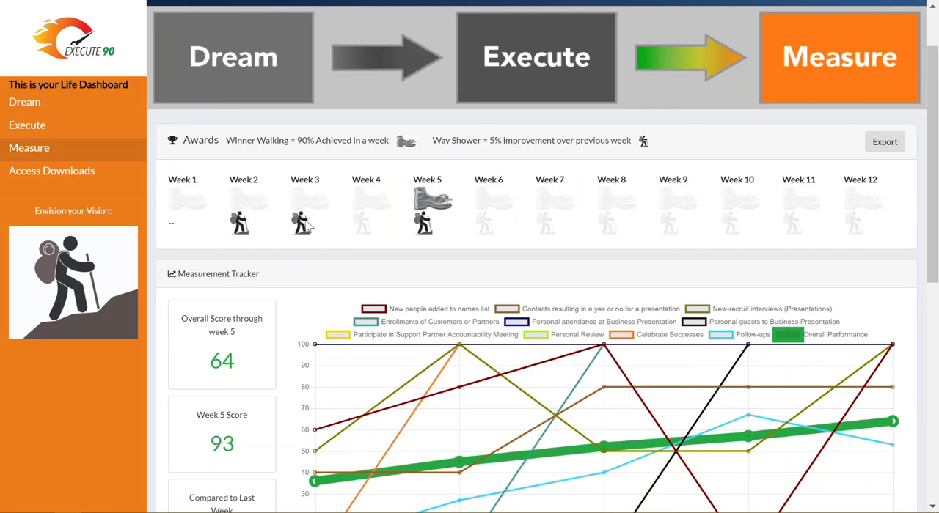
pyautogui.moveTo(422, 234)
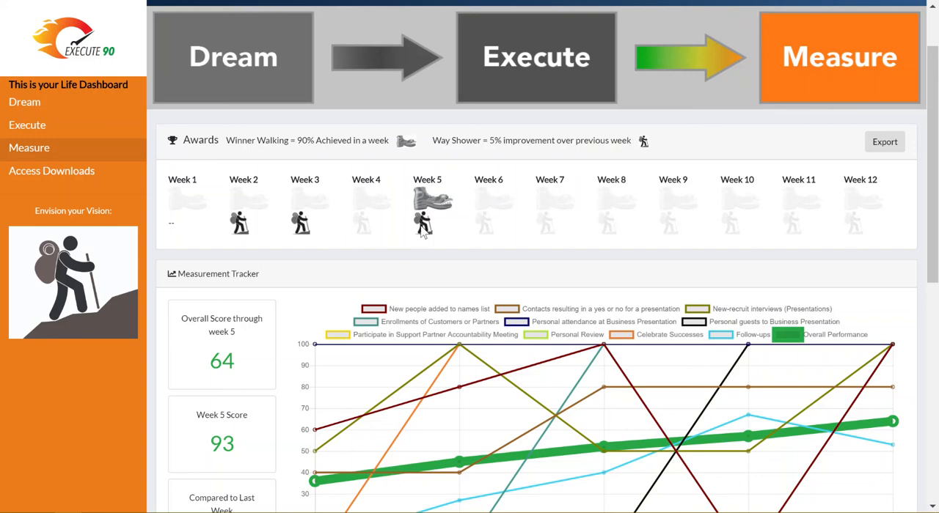
pyautogui.moveTo(448, 207)
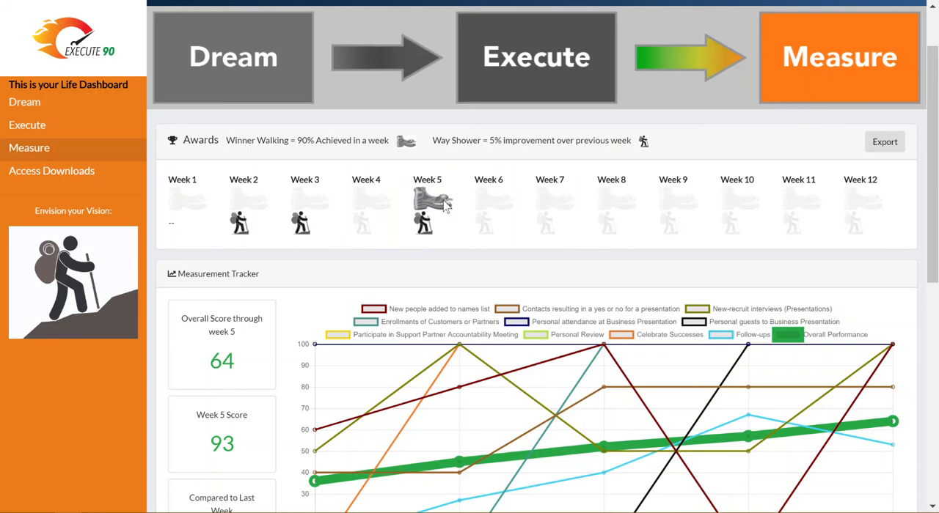
pyautogui.scroll(-3)
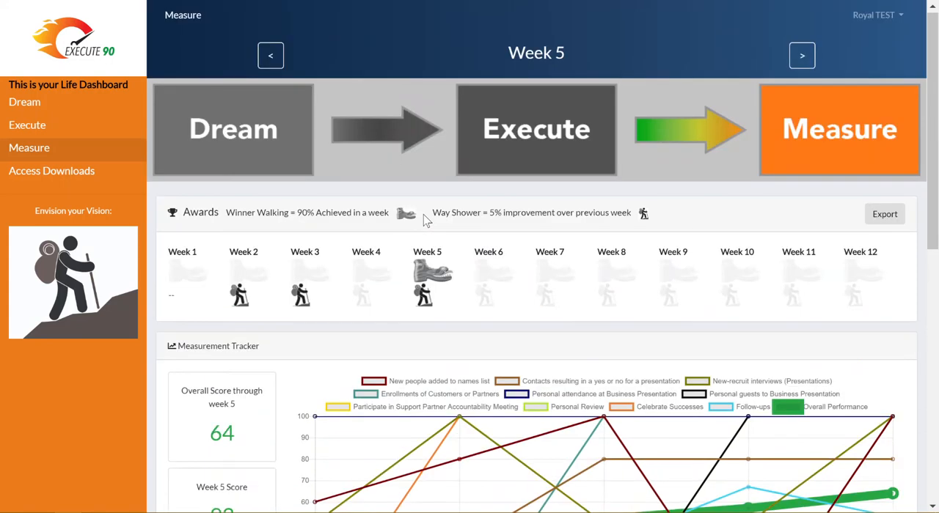
pyautogui.scroll(-3)
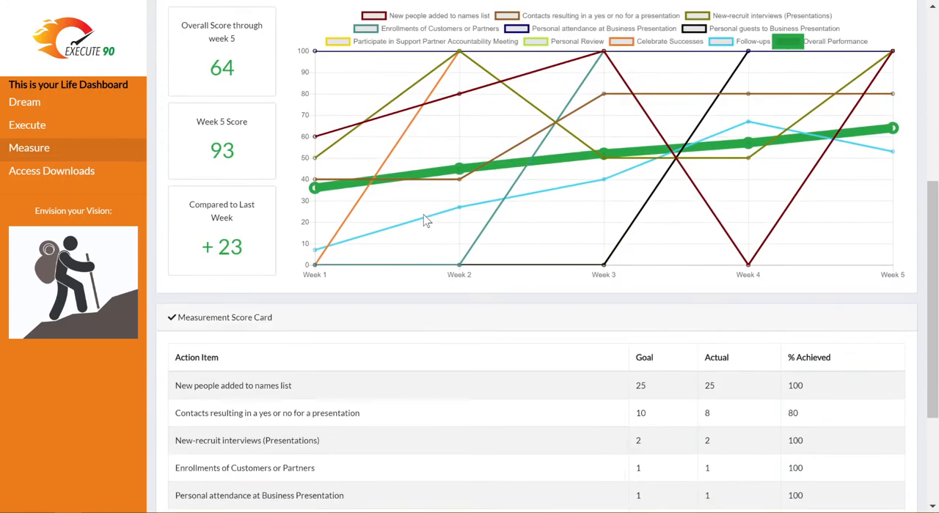
pyautogui.scroll(-3)
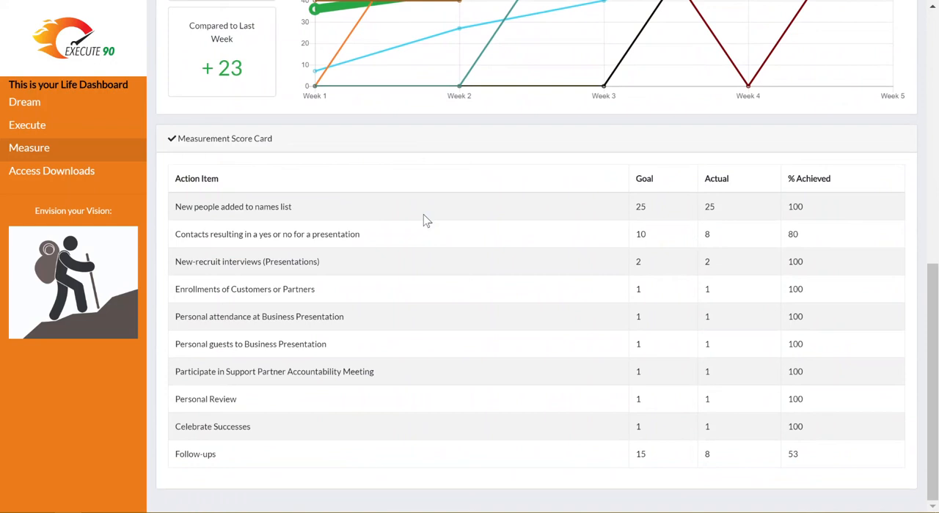
pyautogui.moveTo(542, 315)
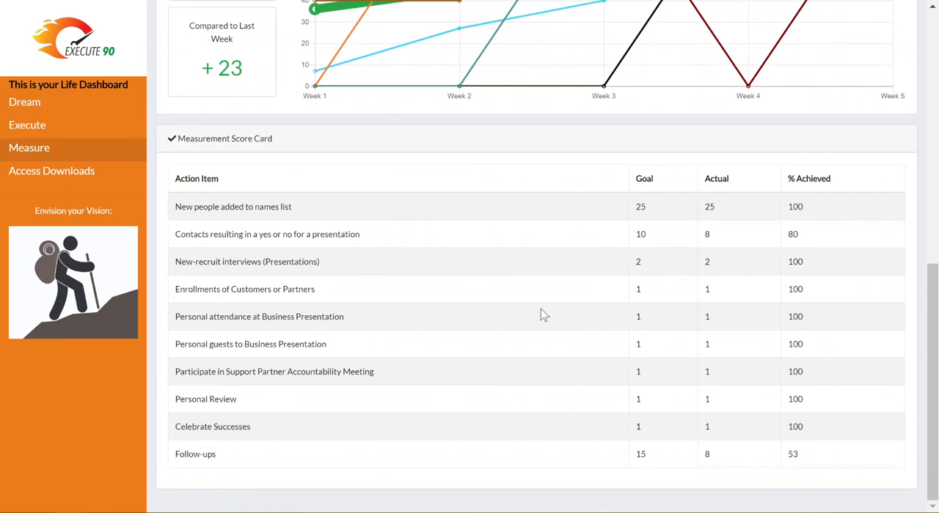
pyautogui.moveTo(279, 388)
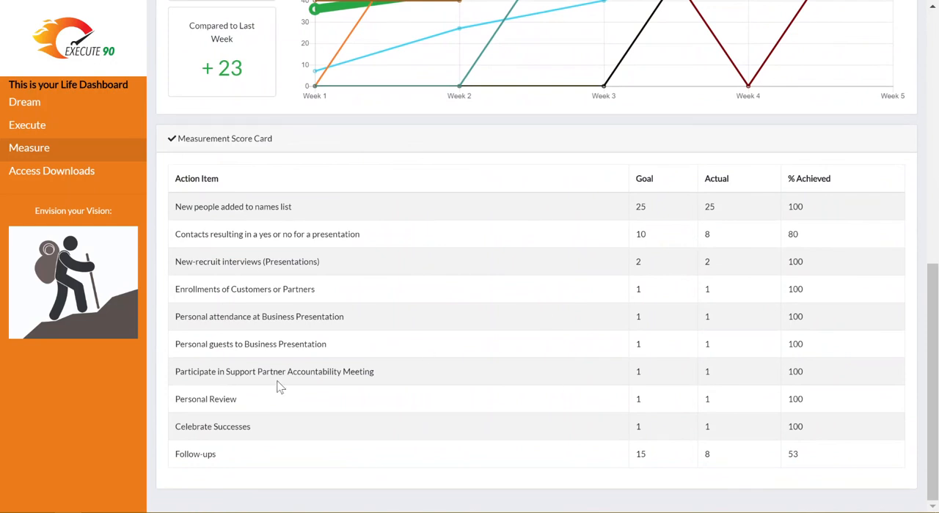
pyautogui.moveTo(408, 346)
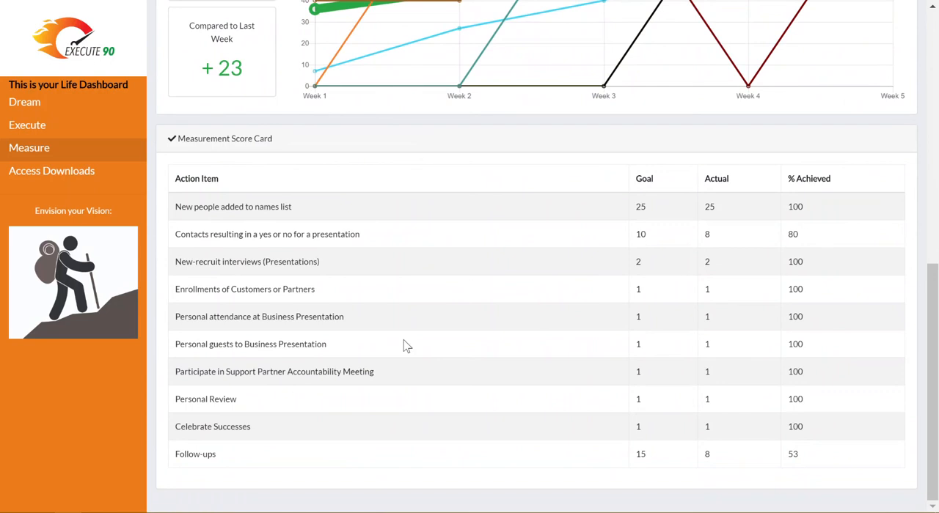
pyautogui.moveTo(411, 346)
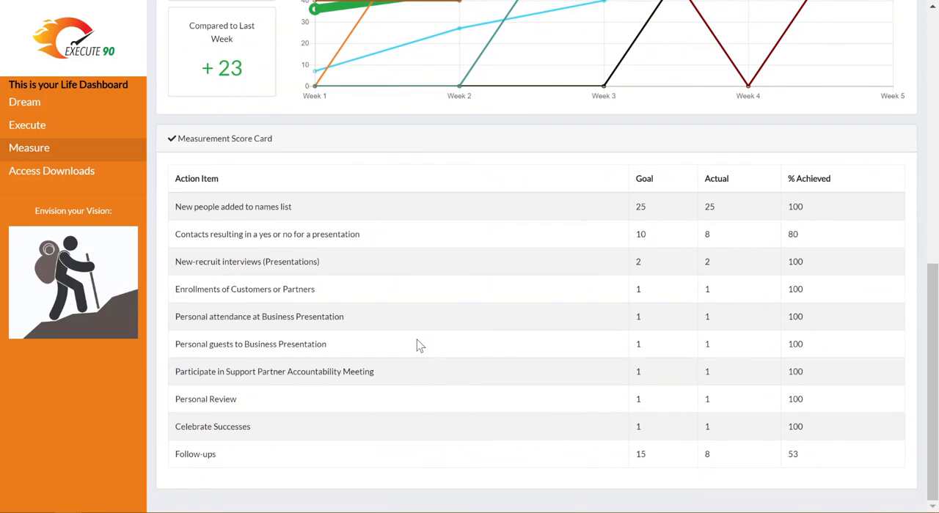
pyautogui.moveTo(660, 261)
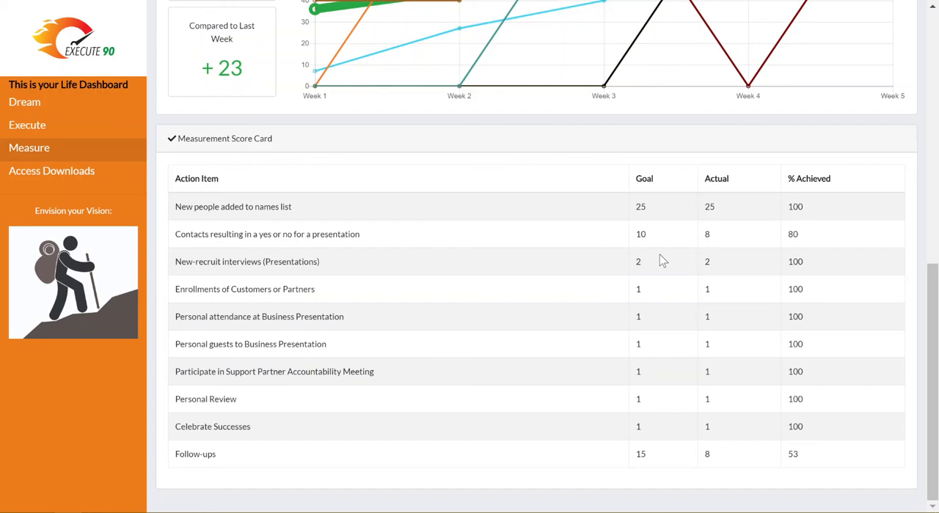
pyautogui.moveTo(697, 246)
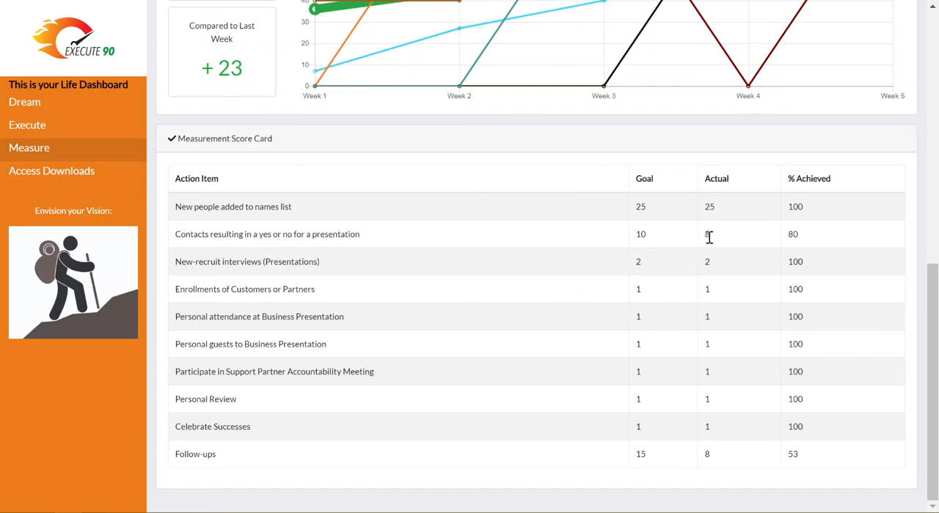
pyautogui.doubleClick(707, 235)
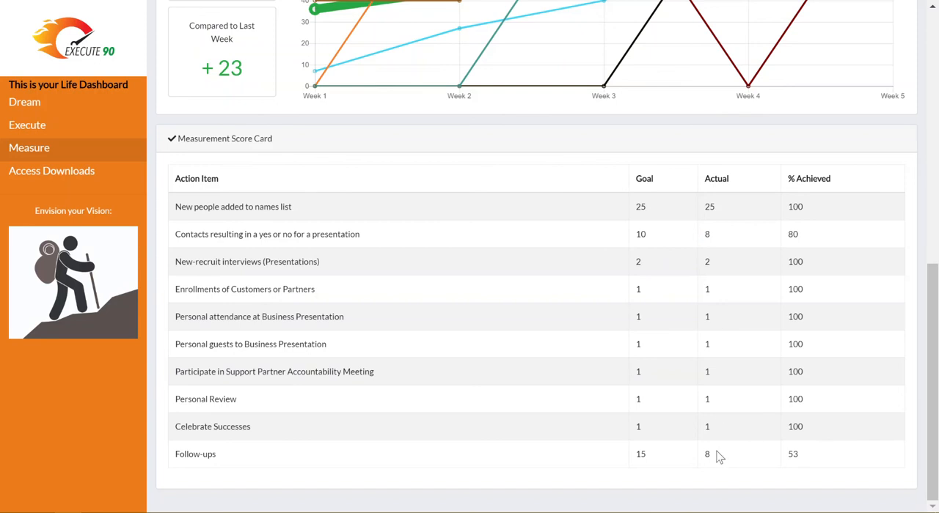
pyautogui.doubleClick(707, 455)
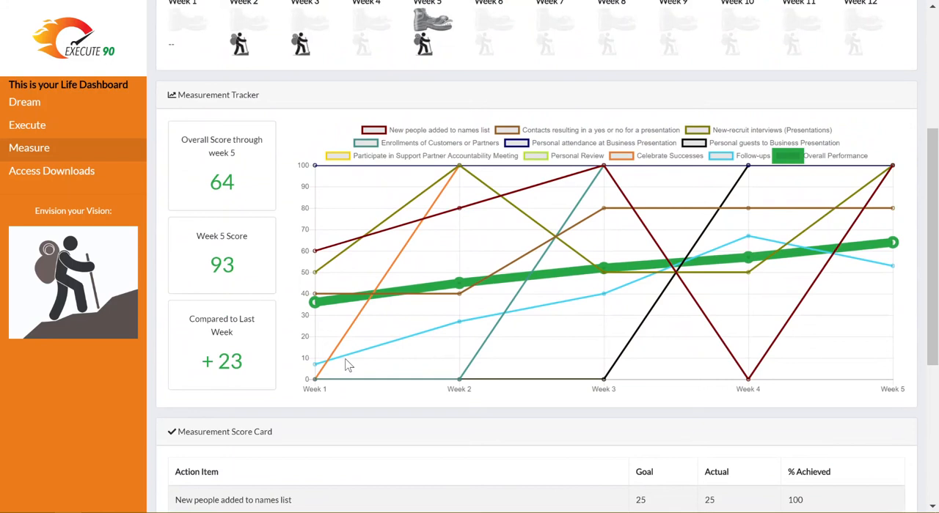
pyautogui.moveTo(754, 168)
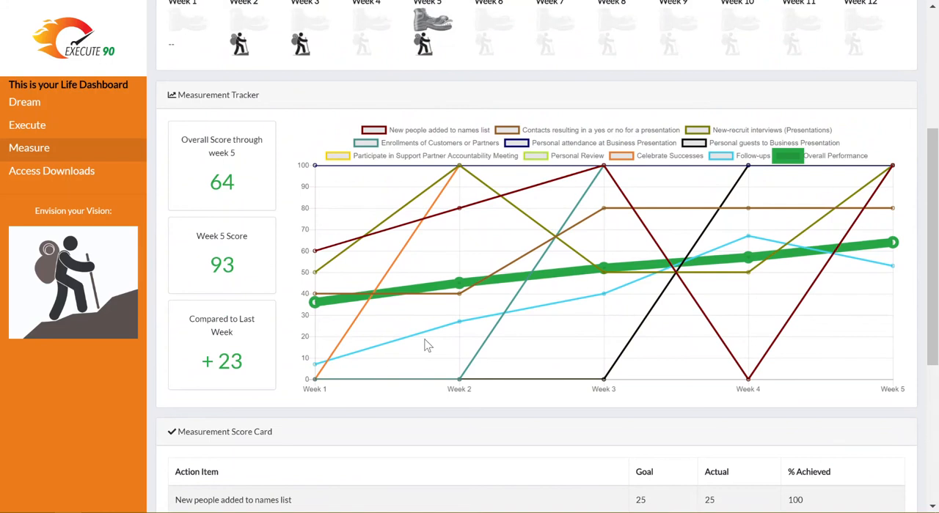
pyautogui.moveTo(726, 262)
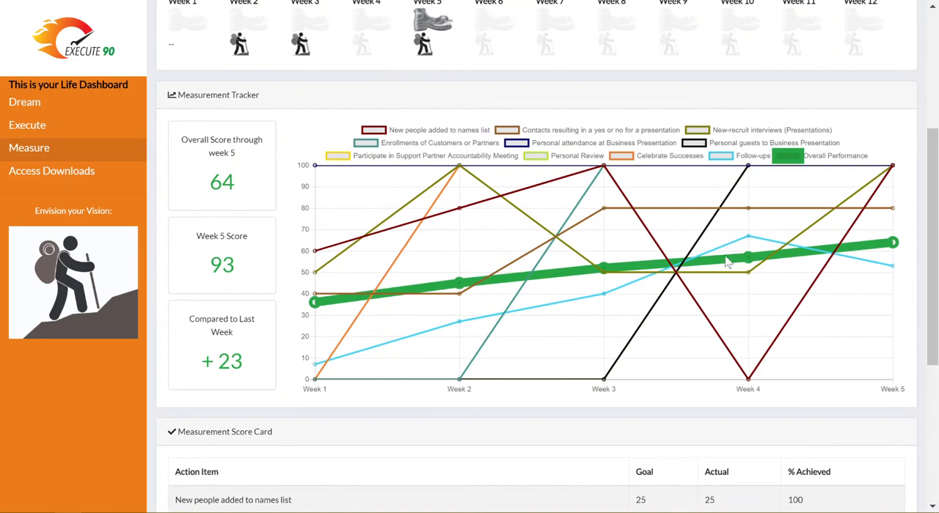
pyautogui.moveTo(748, 240)
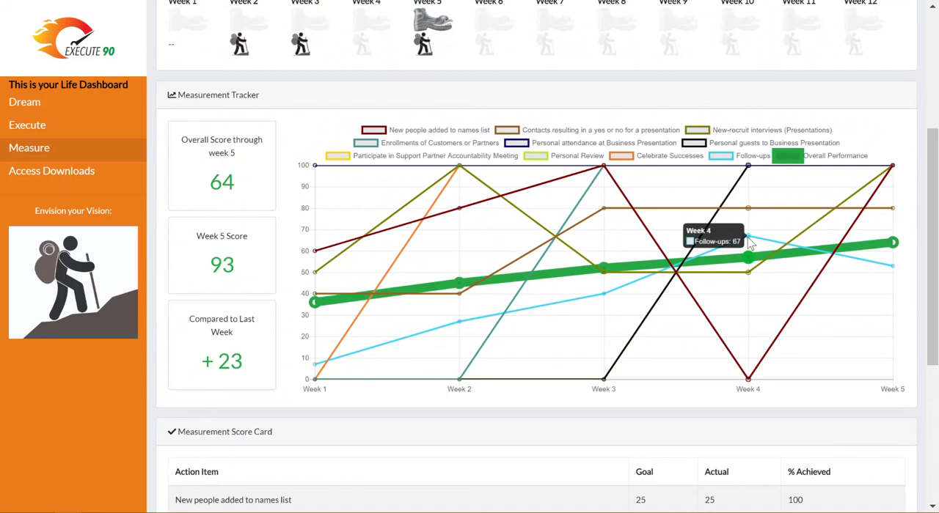
pyautogui.moveTo(748, 252)
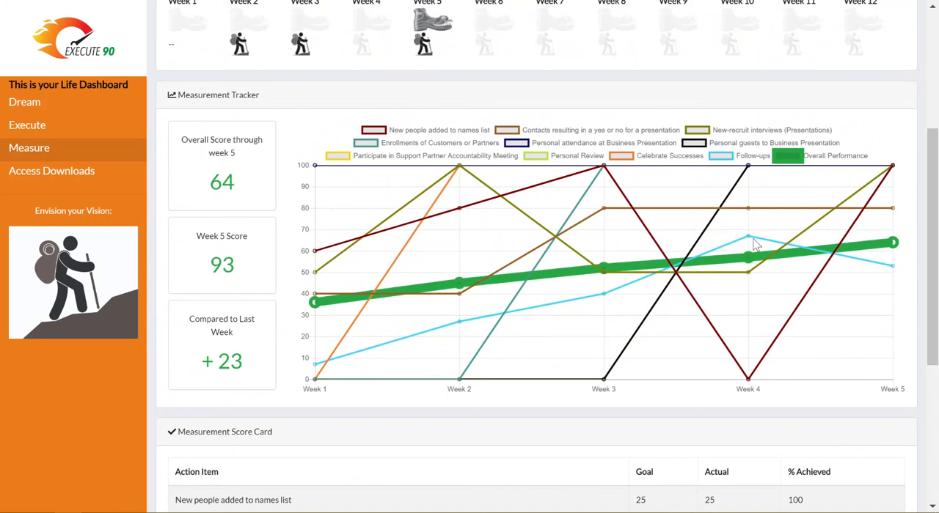
pyautogui.moveTo(750, 241)
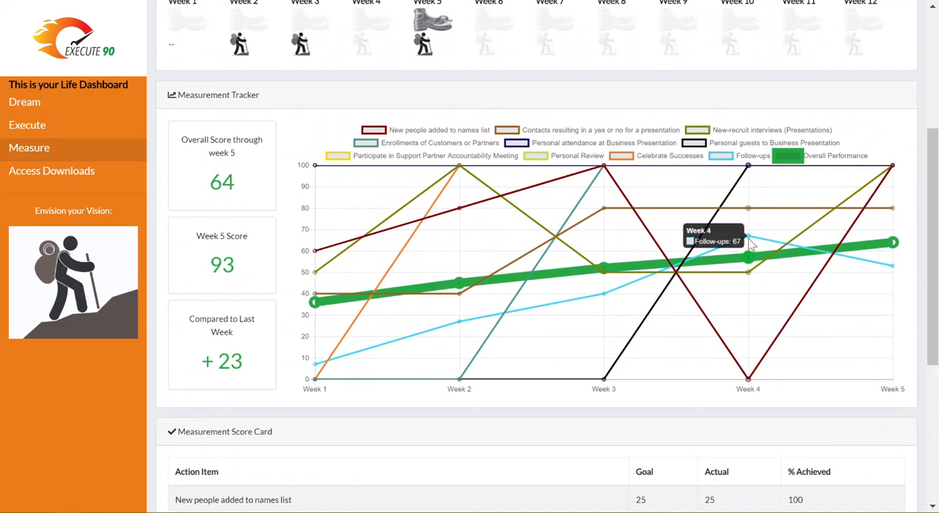
pyautogui.moveTo(605, 305)
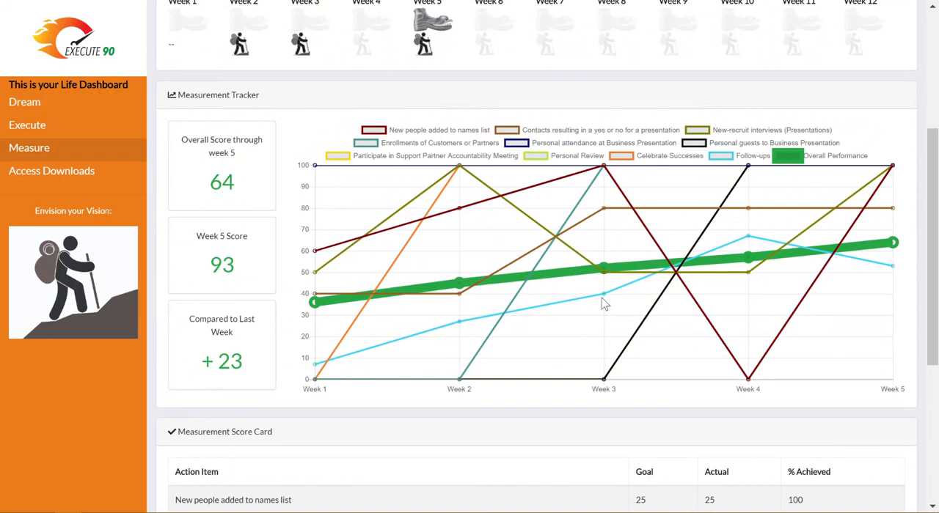
pyautogui.moveTo(604, 300)
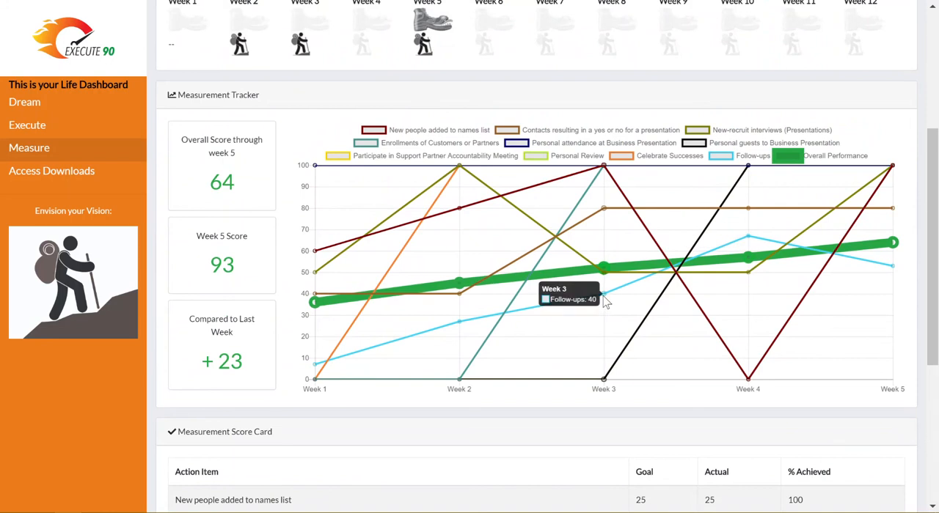
pyautogui.moveTo(748, 257)
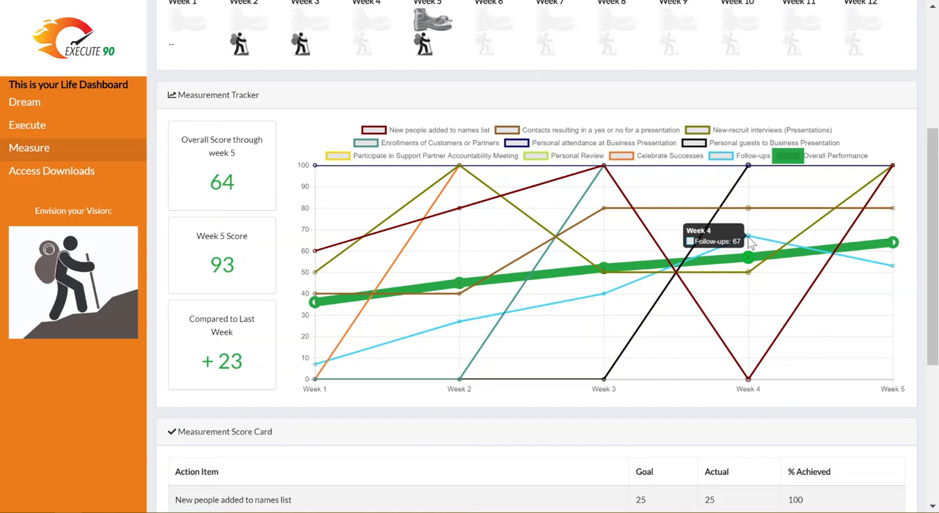
pyautogui.moveTo(891, 267)
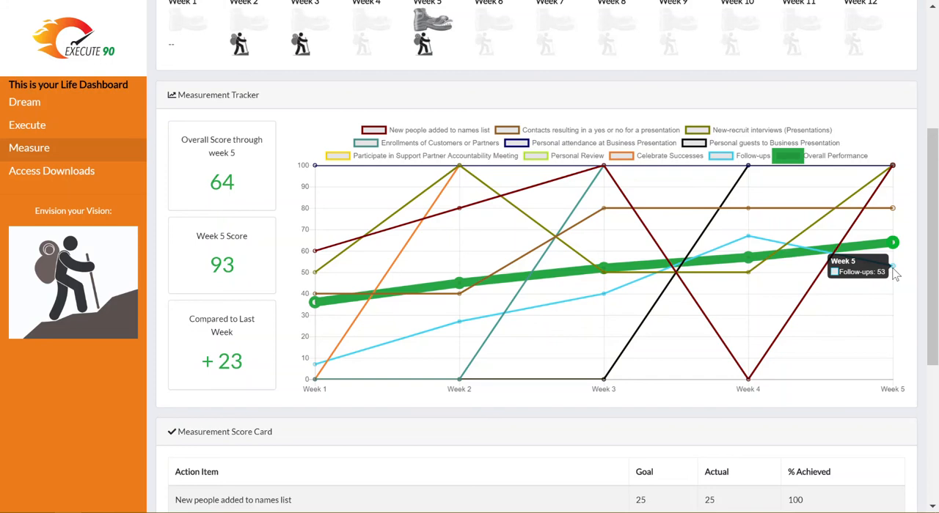
pyautogui.moveTo(710, 255)
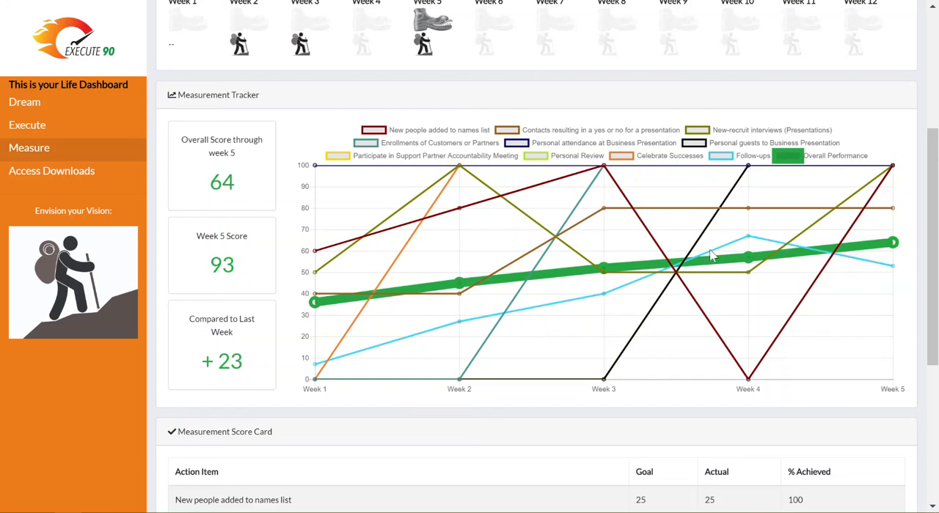
pyautogui.moveTo(871, 286)
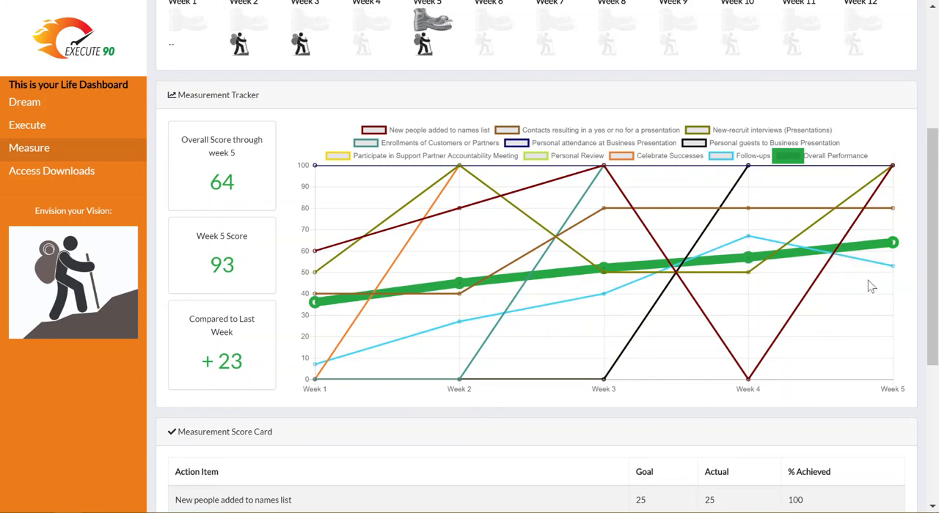
pyautogui.moveTo(848, 323)
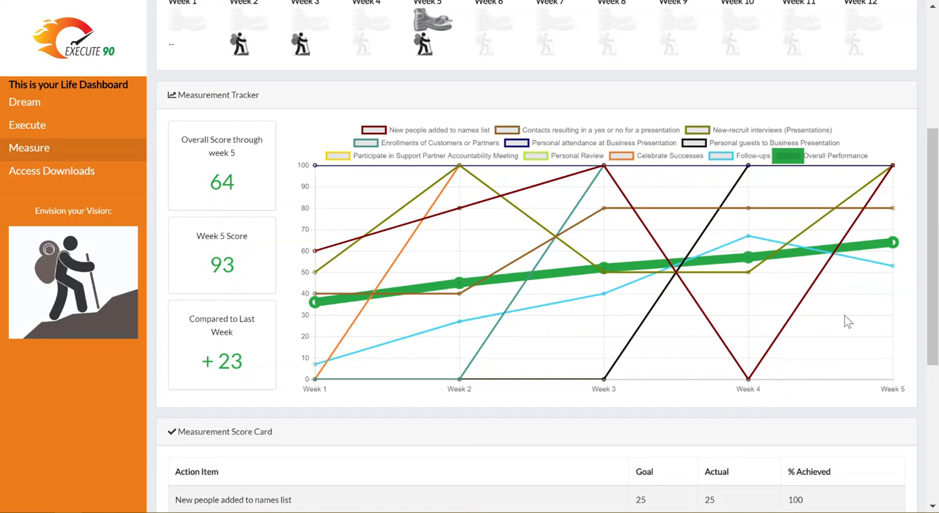
# - Scroll to the Measurement Score Card showing Follow-ups at 8 of 15 (53%)
pyautogui.scroll(-3)
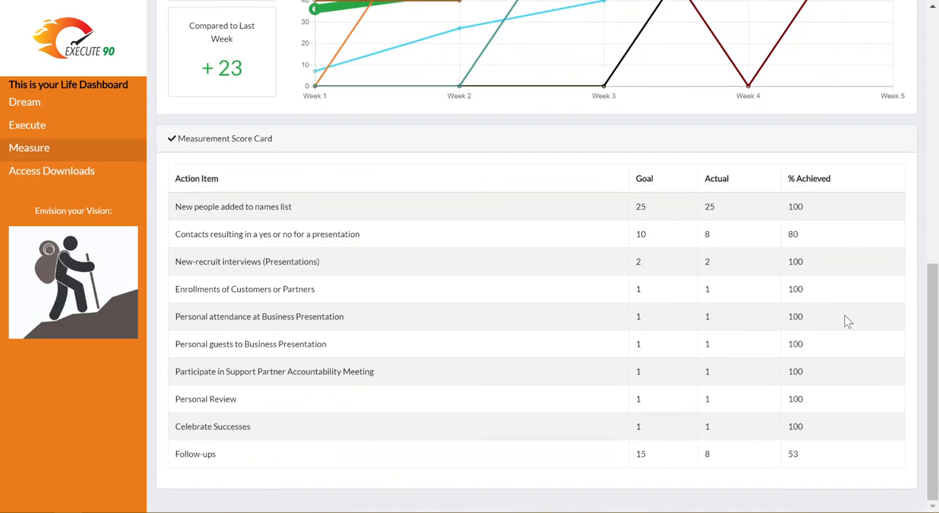
pyautogui.moveTo(449, 463)
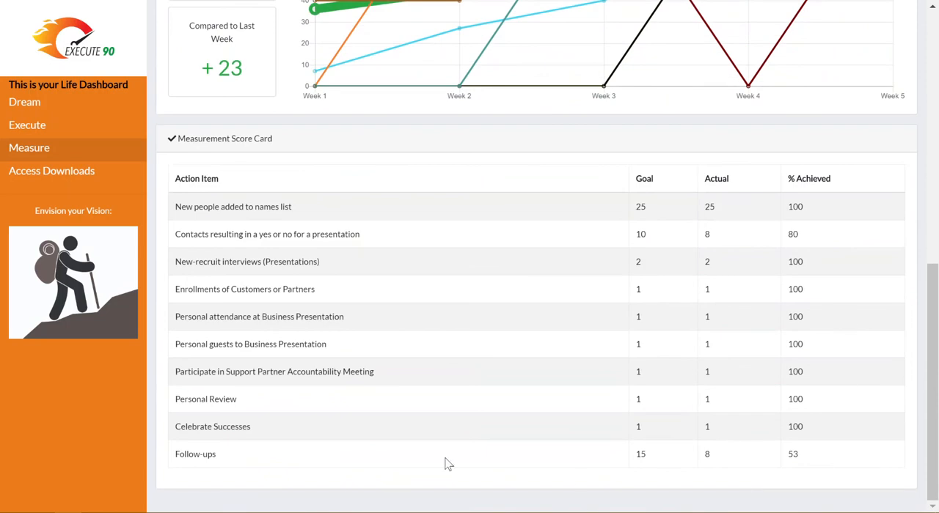
pyautogui.moveTo(839, 464)
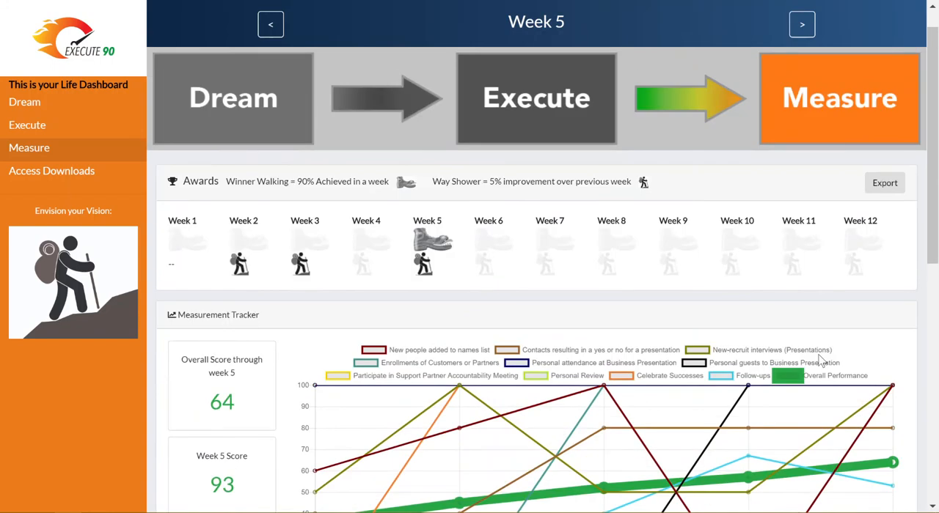
pyautogui.moveTo(912, 173)
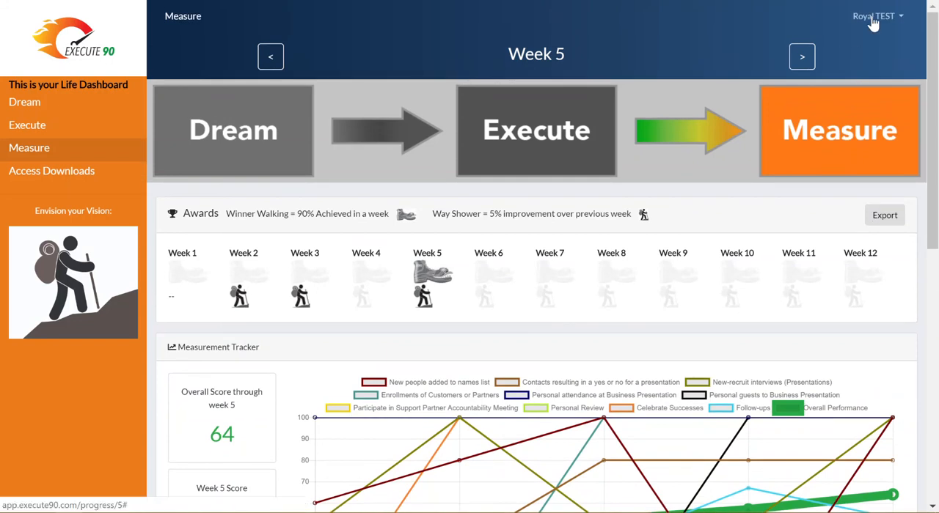
# - Reveal the Logout option from the user-name menu in the header
pyautogui.click(877, 15)
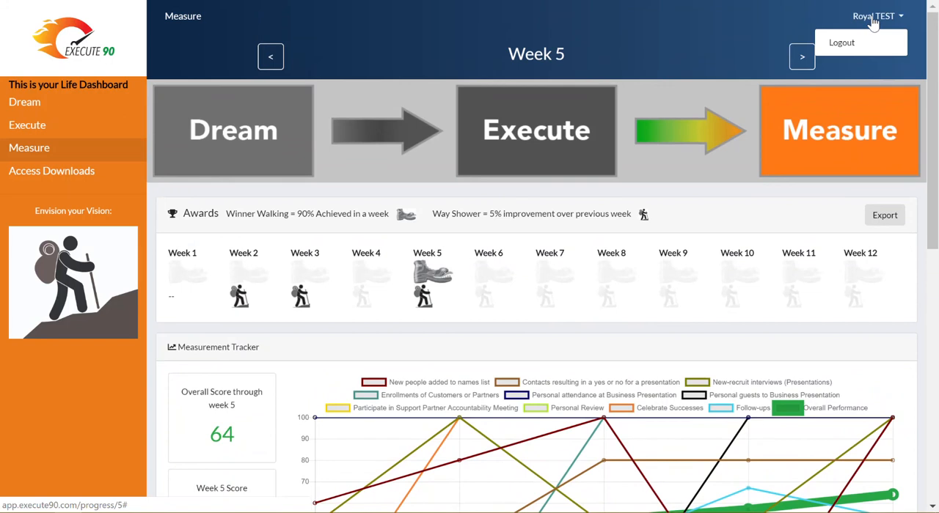